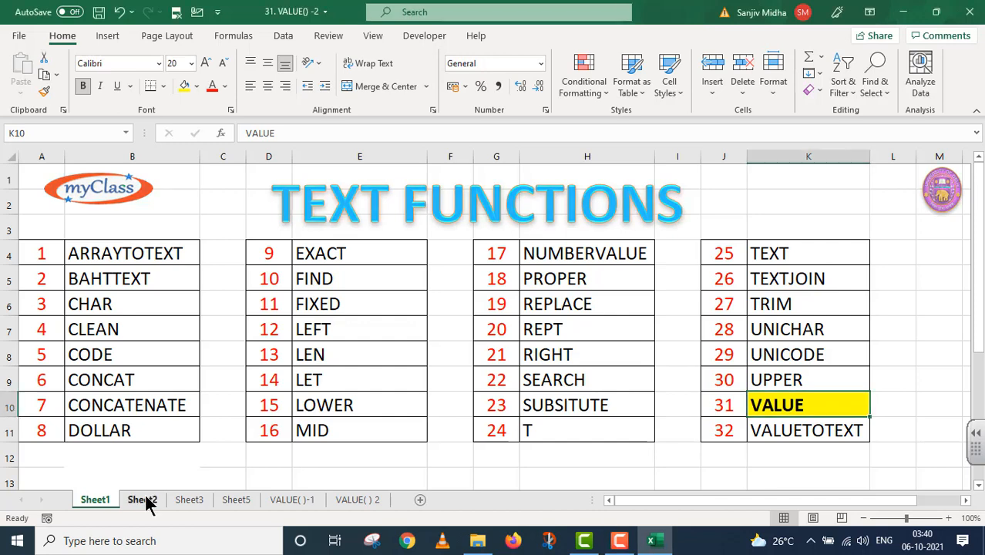
Switch via the VALUE() - 2 title sheet to the sheet with the S.No. and Amt. table
click(143, 500)
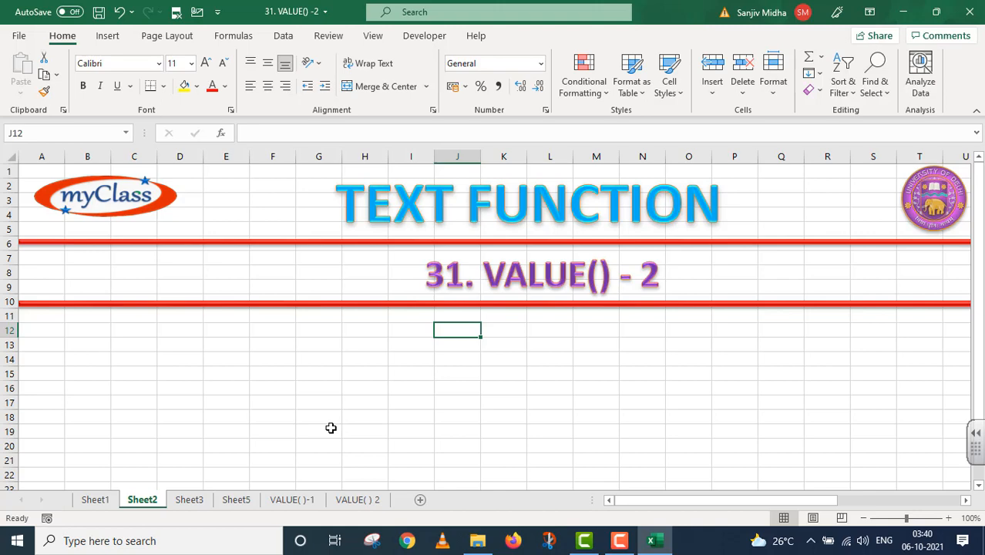
click(292, 500)
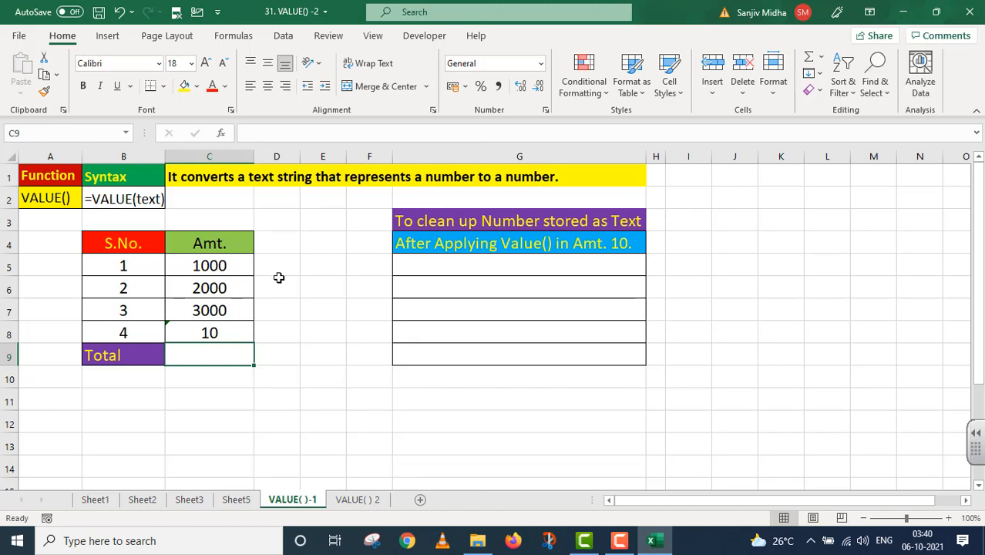
mouse_move(179, 213)
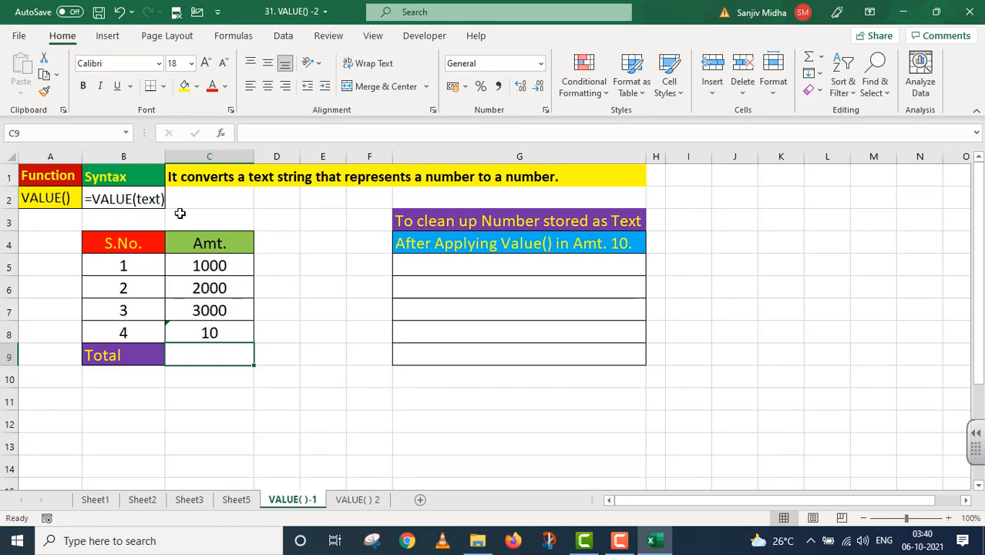
mouse_move(179, 210)
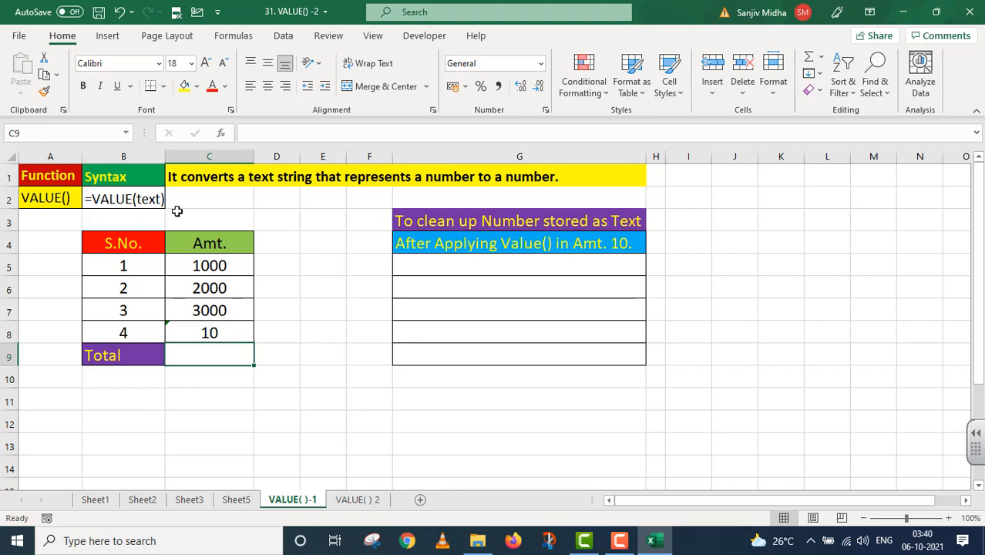
mouse_move(287, 194)
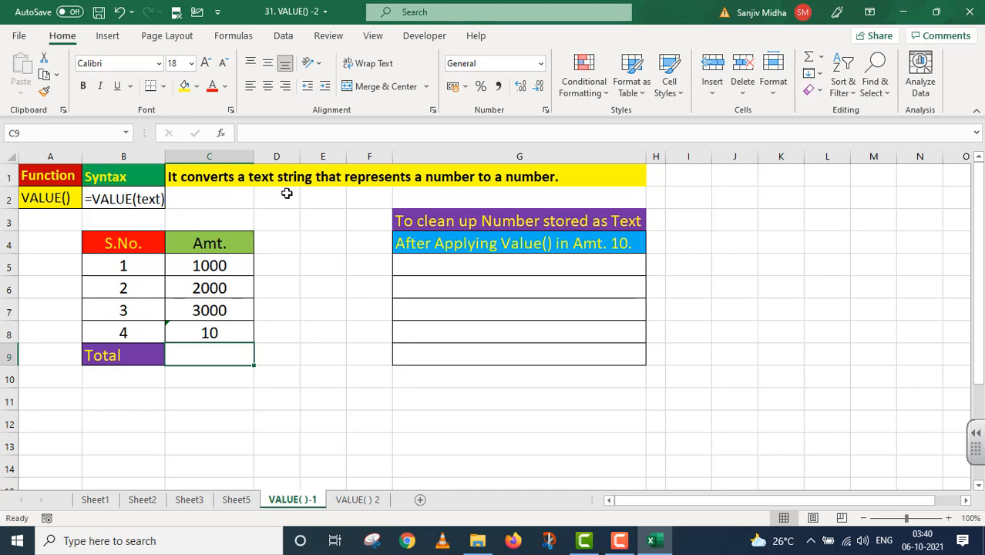
mouse_move(491, 195)
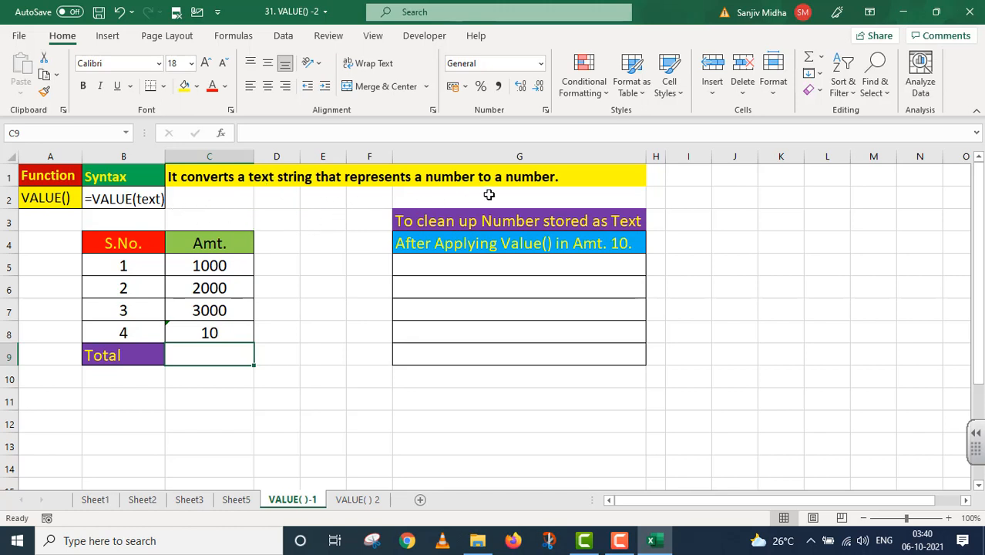
mouse_move(304, 215)
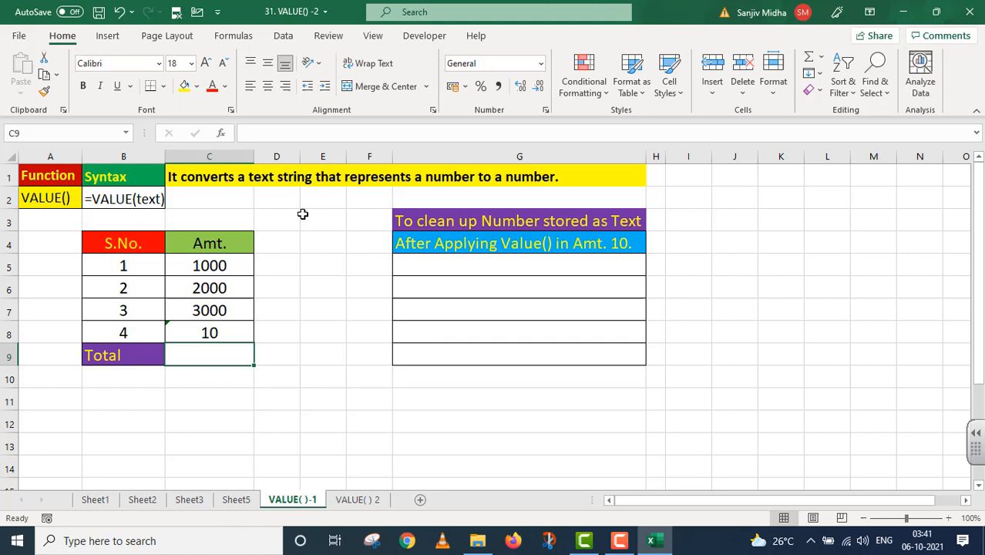
mouse_move(318, 252)
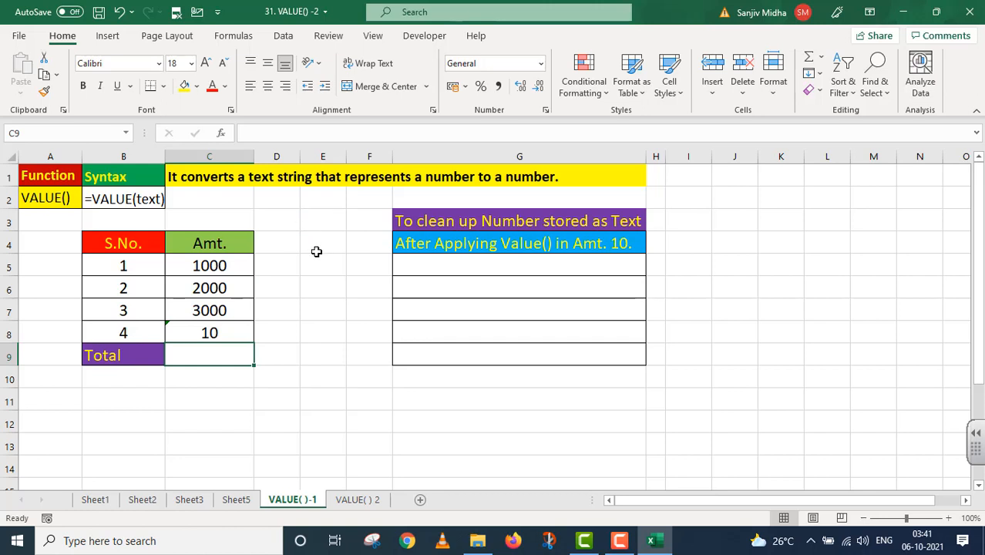
mouse_move(252, 333)
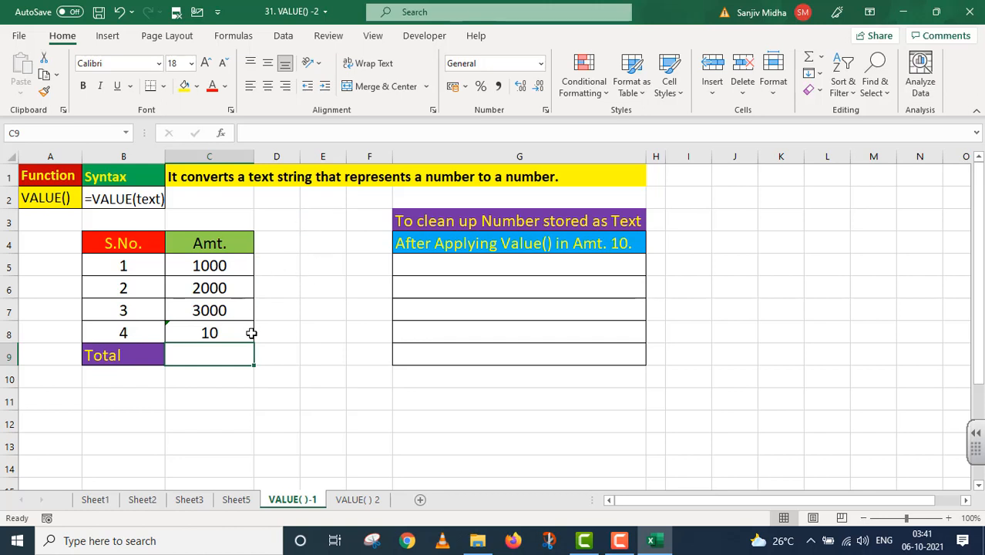
mouse_move(212, 289)
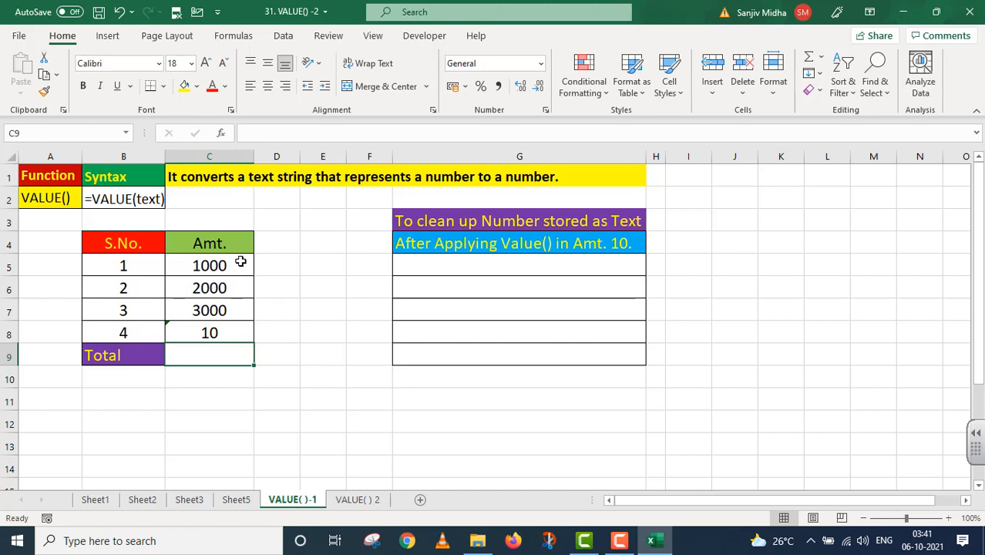
mouse_move(244, 279)
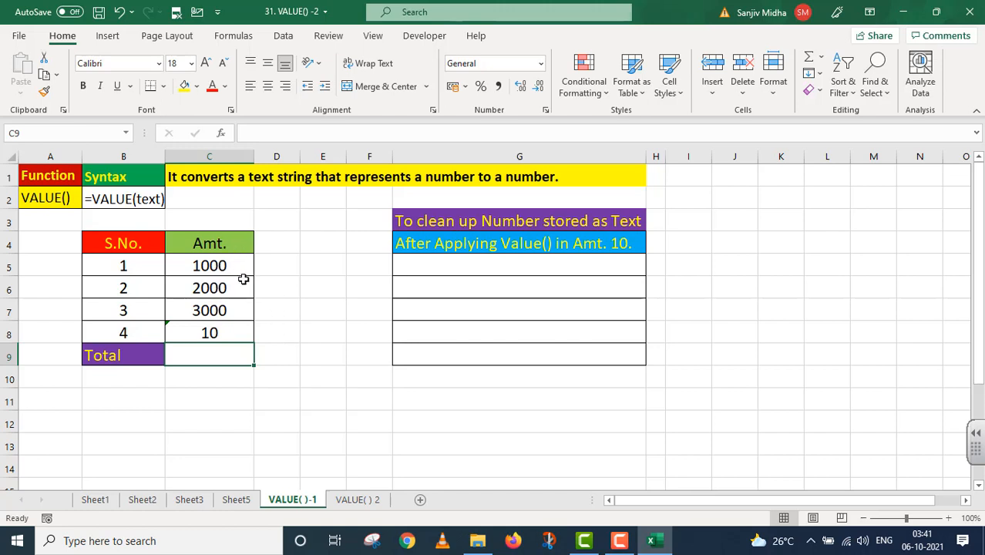
mouse_move(239, 301)
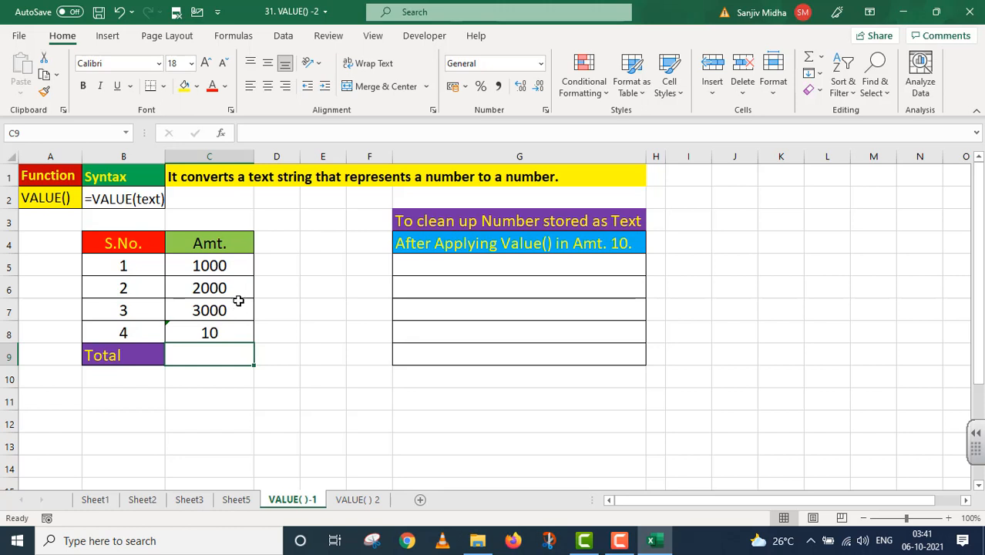
mouse_move(234, 273)
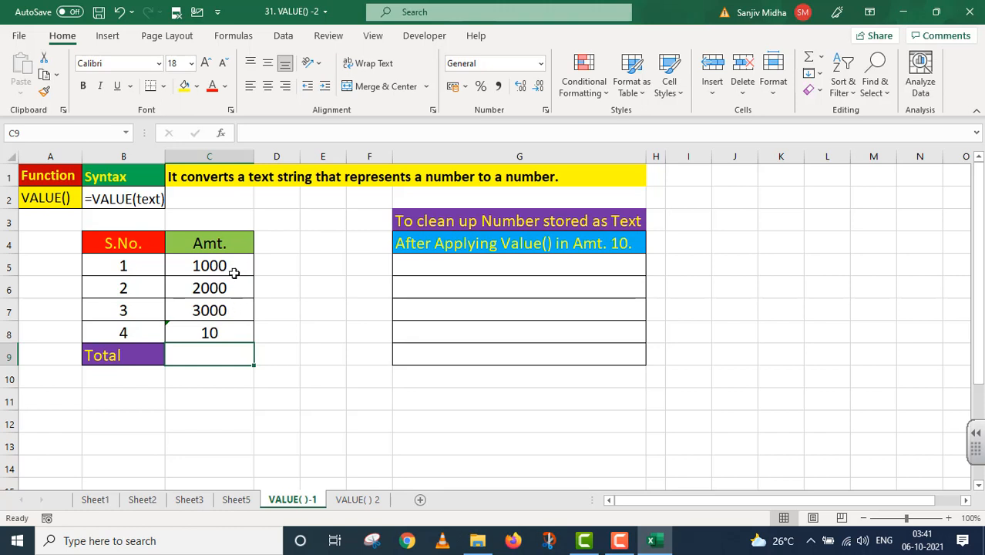
mouse_move(230, 332)
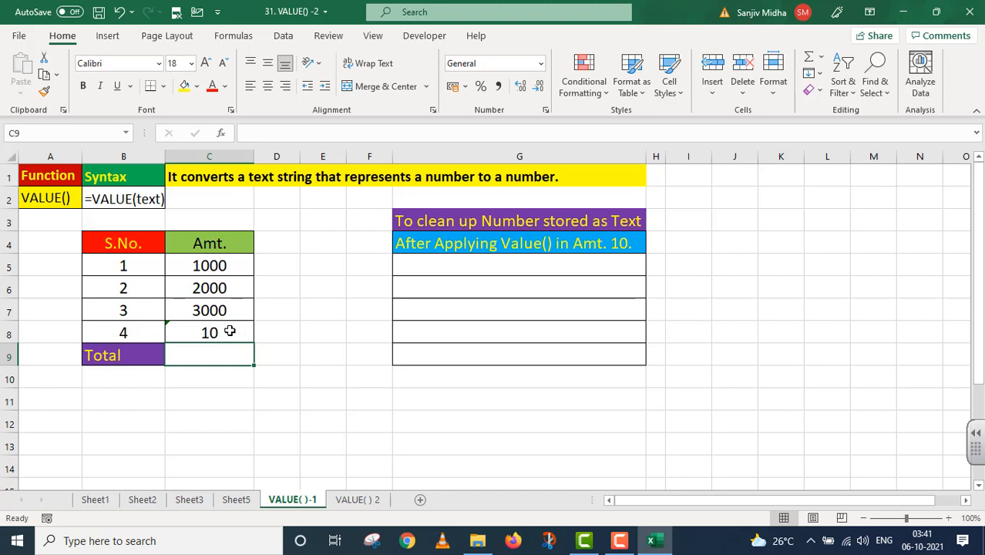
mouse_move(185, 333)
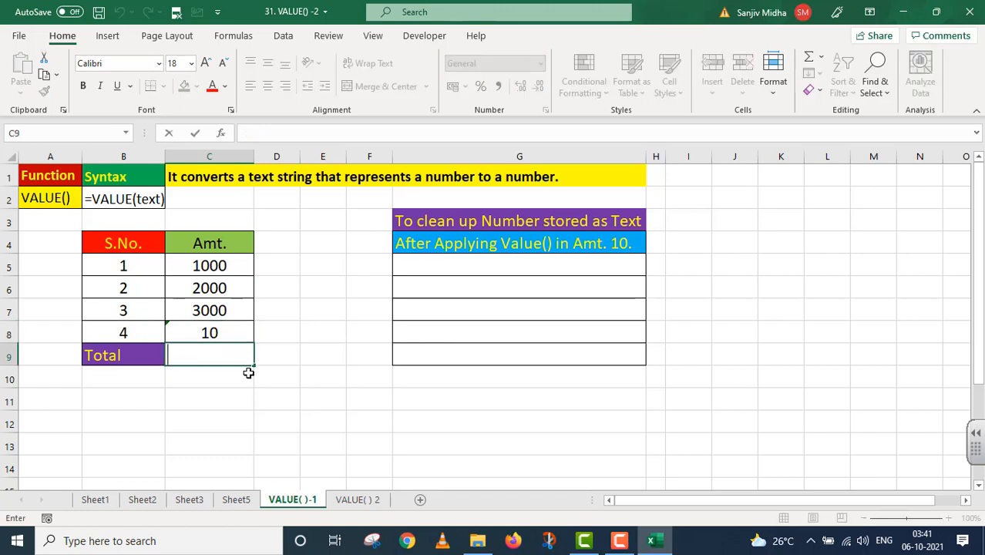
Enter =SUM(C5:C8) in the Total cell giving 6000, with '=SUM(C5:C8) written as text below it
text(=SUM()
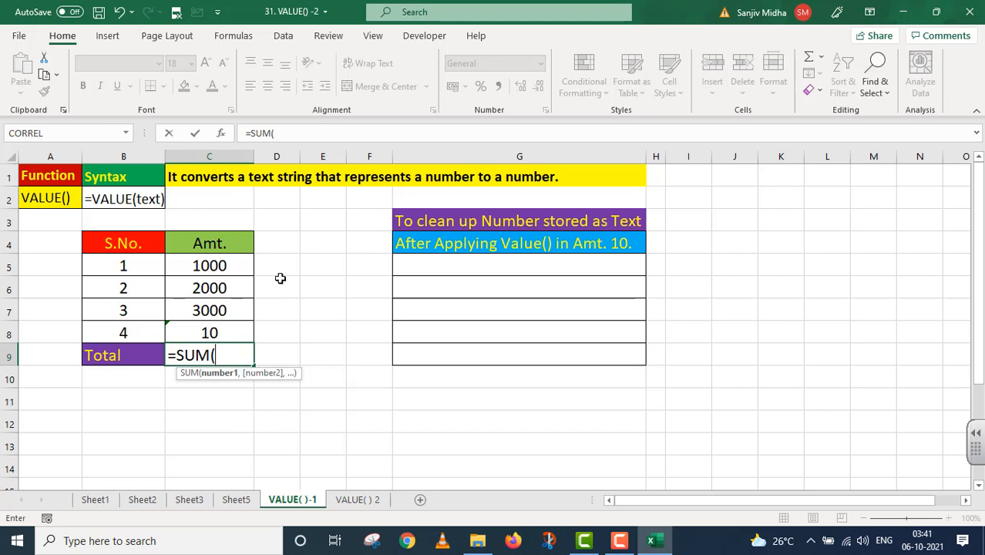
drag(210, 265, 210, 333)
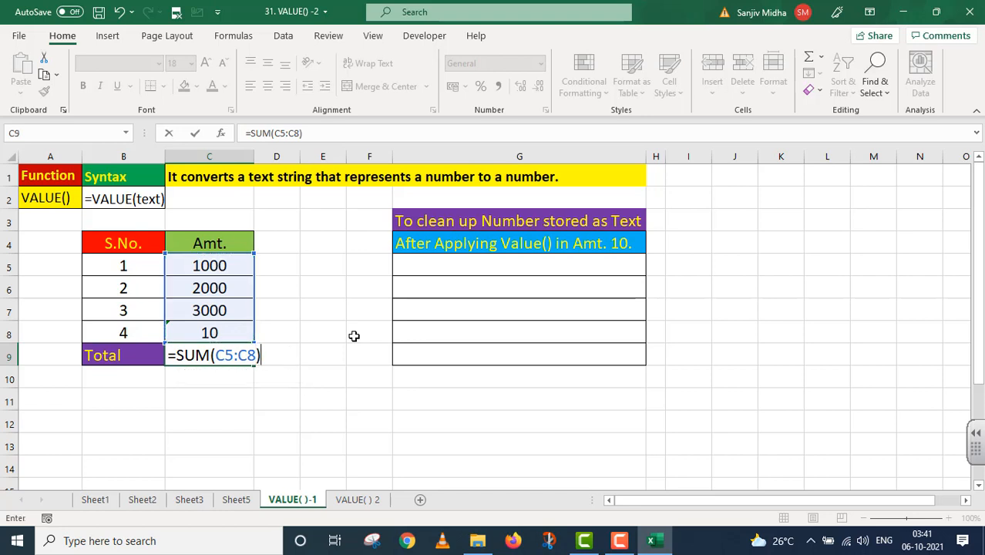
key(Enter)
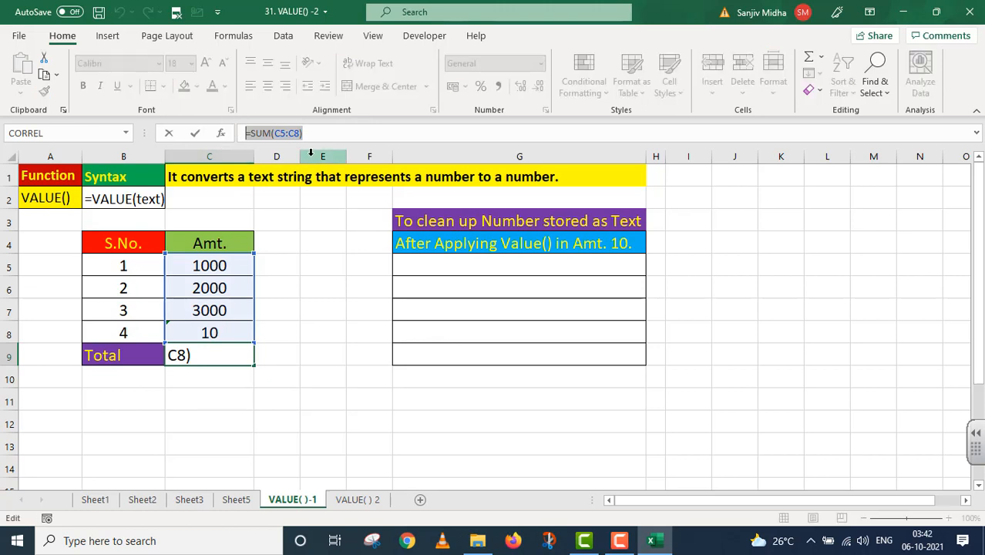
key(Enter)
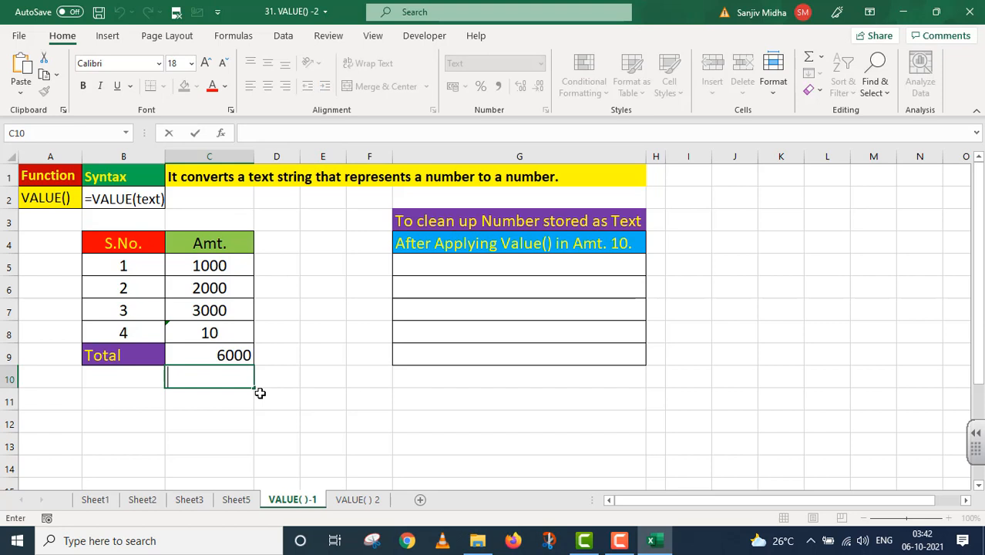
text('=SUM(C5:C8))
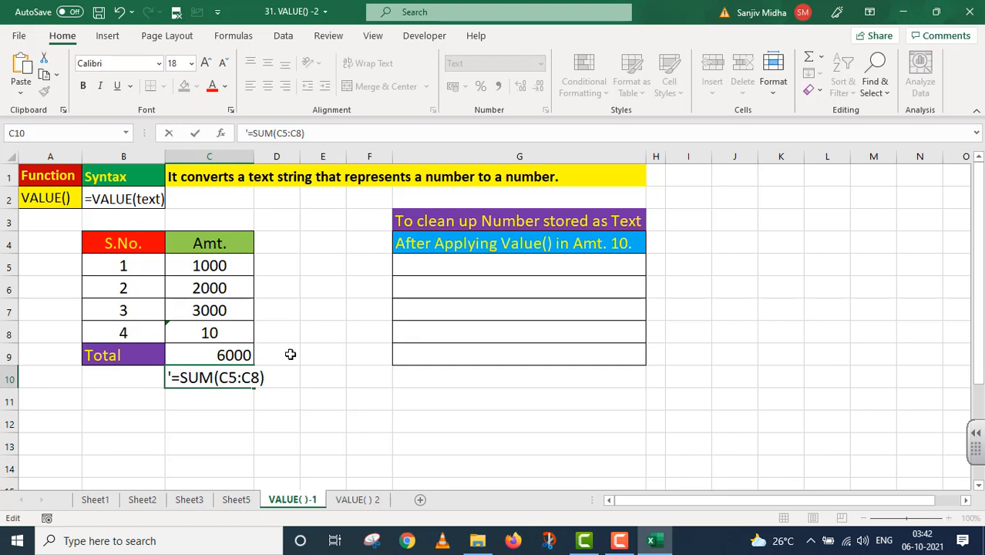
mouse_move(339, 327)
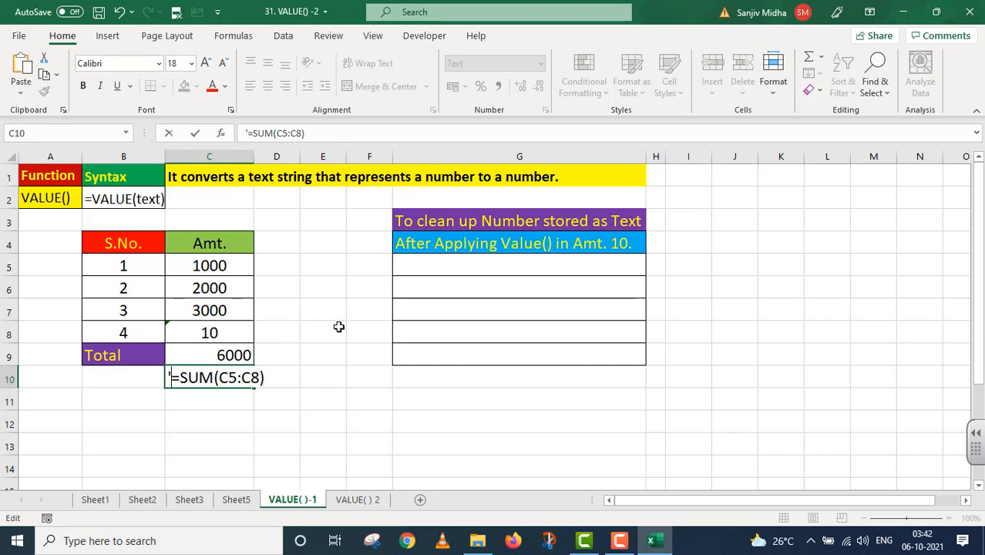
mouse_move(230, 327)
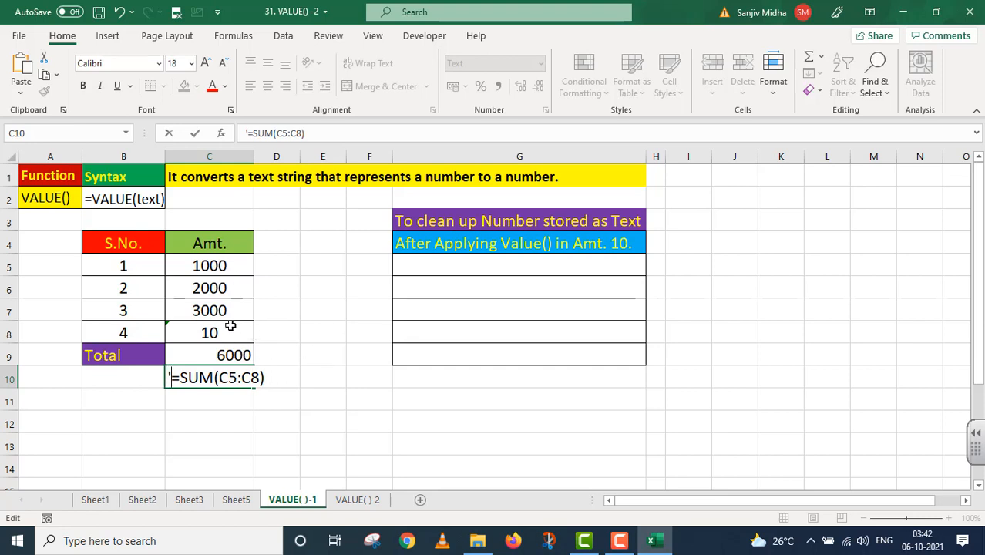
mouse_move(423, 271)
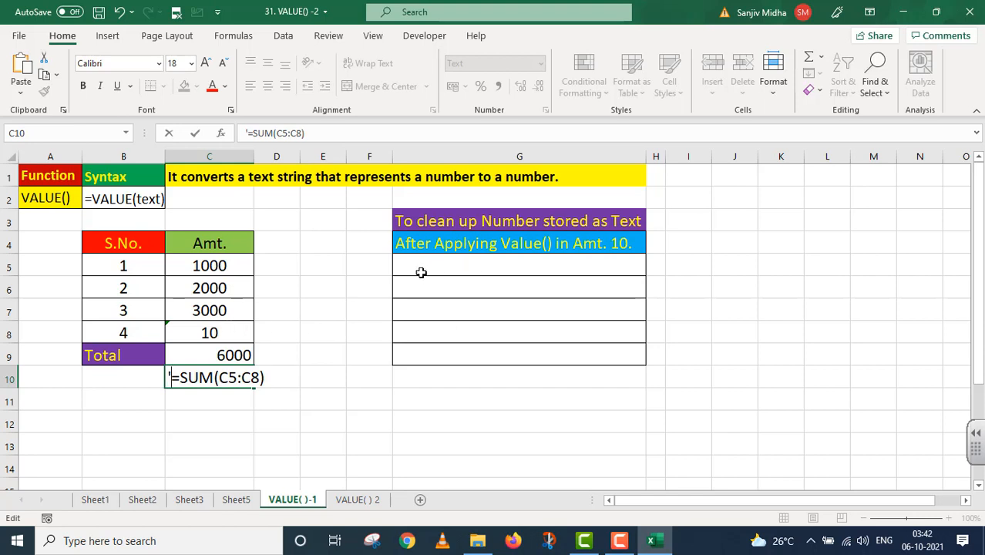
mouse_move(643, 259)
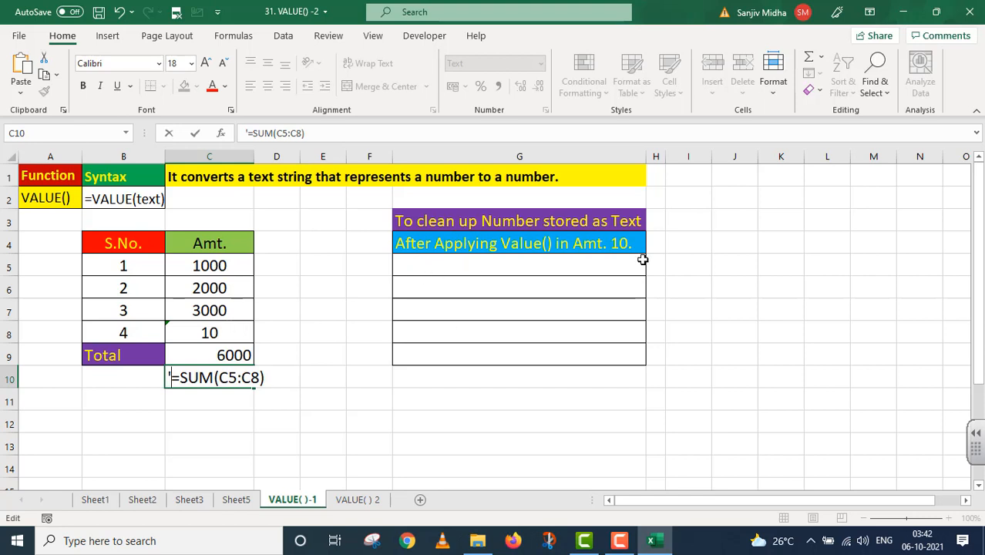
mouse_move(410, 270)
text(=)
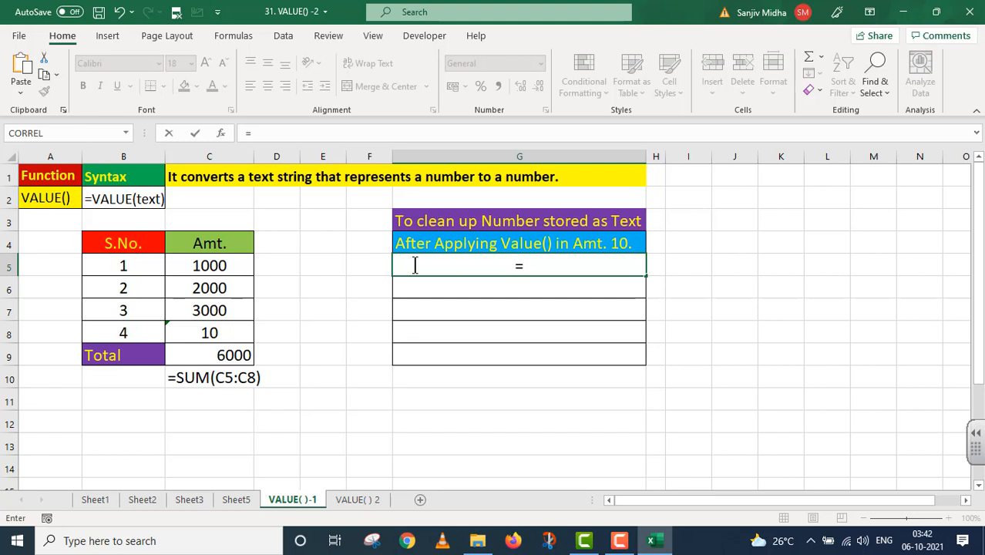
Enter =VALUE(C5:C8) so 1000, 2000, 3000 and 10.00 spill into column G
text(VALUE(C5)
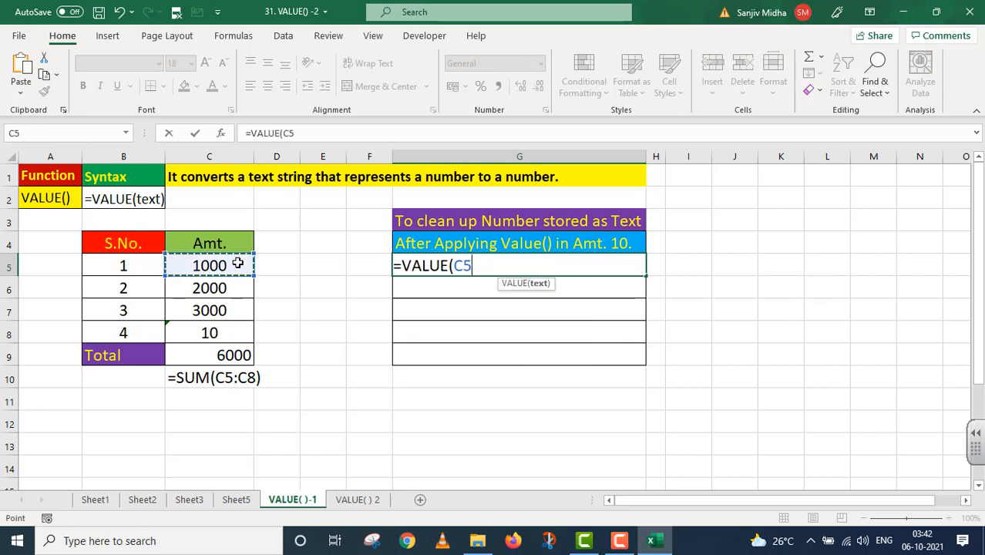
drag(210, 265, 210, 333)
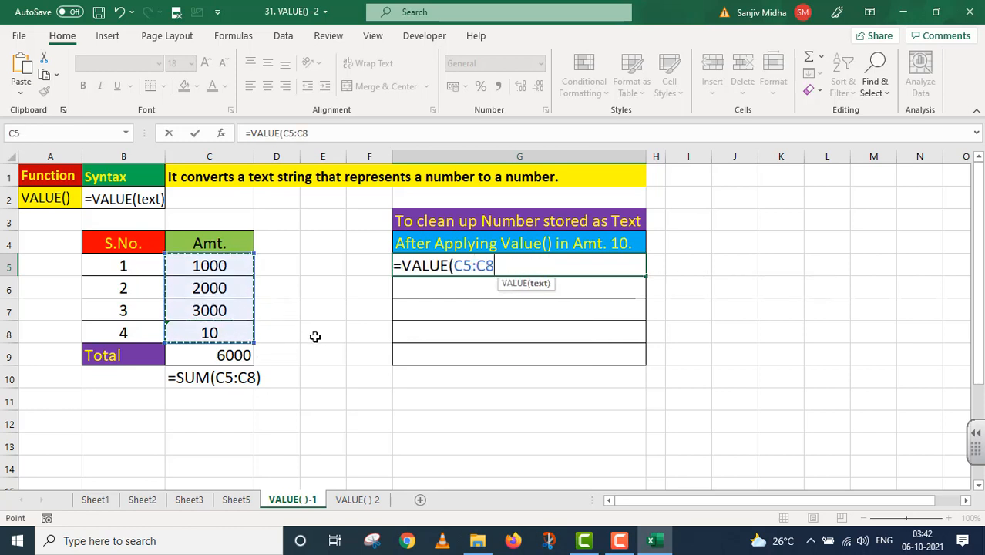
mouse_move(302, 271)
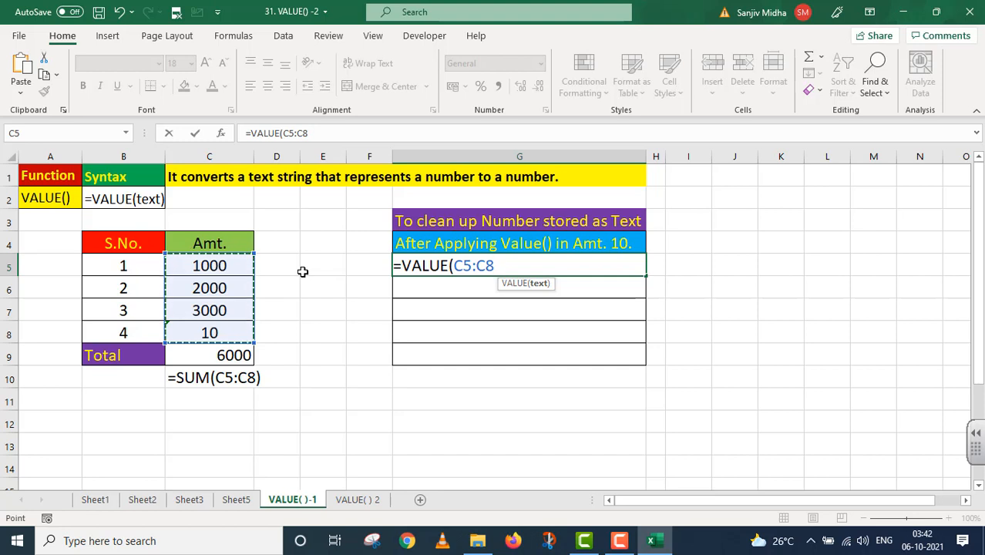
key(Enter)
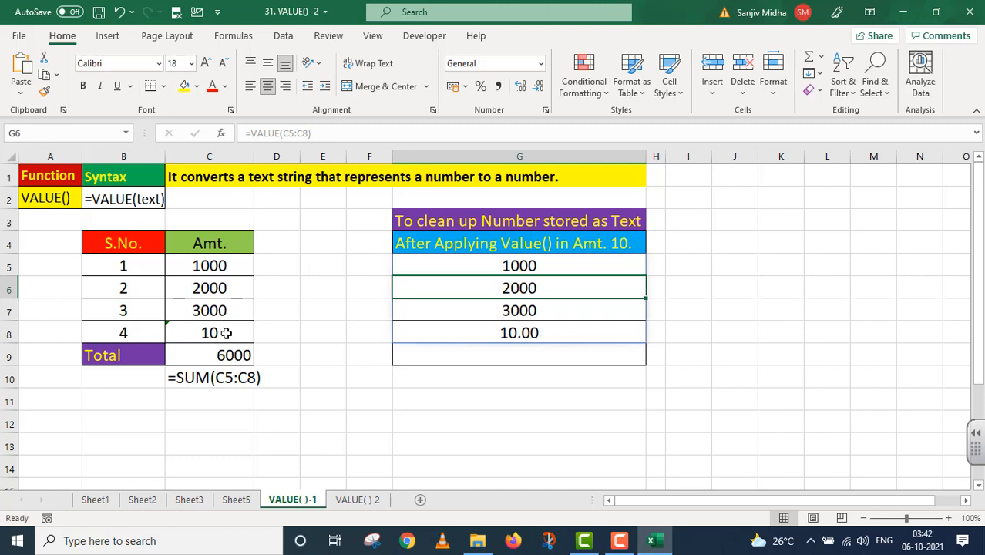
mouse_move(524, 342)
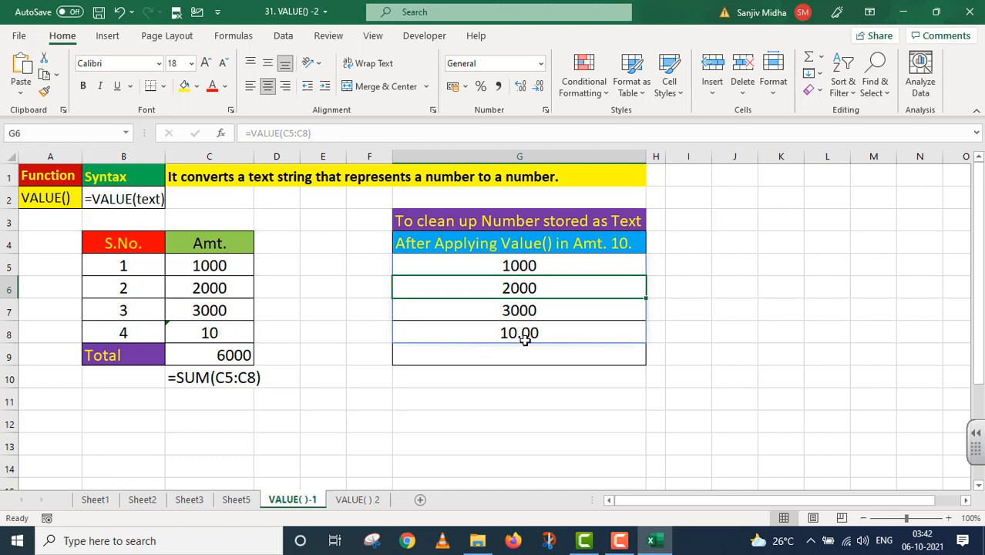
Check the 10.00 cell's number format, then enter =SUM(G5:G8) below it giving 6010
click(519, 333)
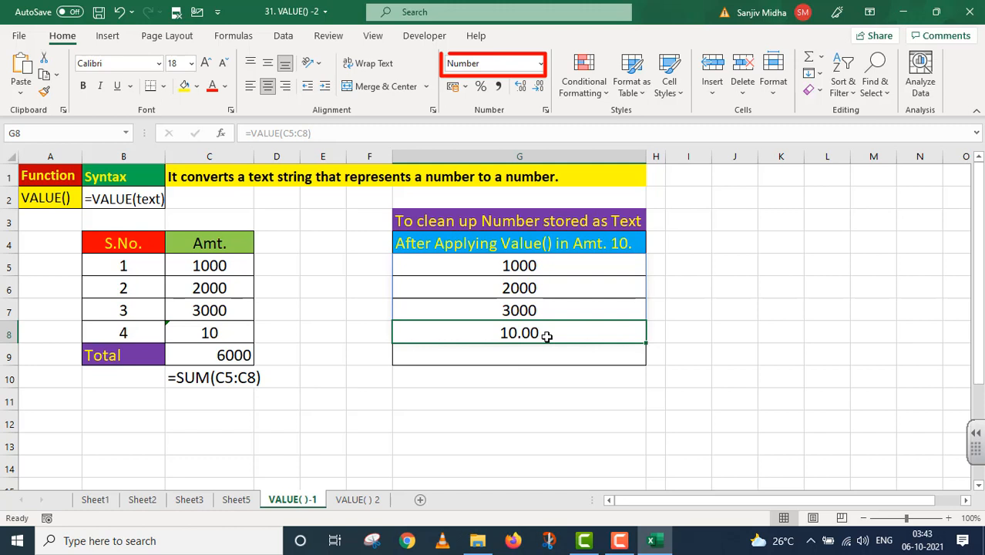
click(507, 65)
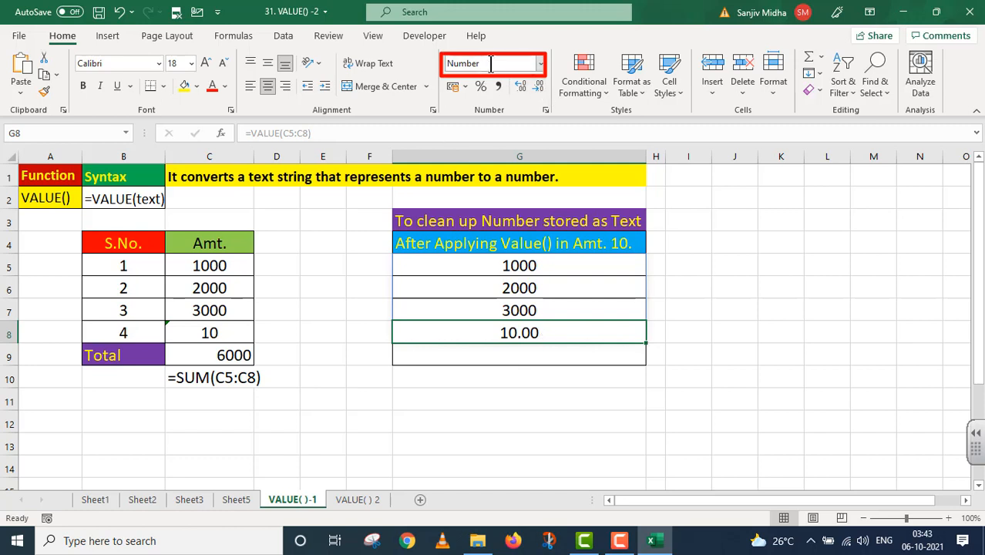
mouse_move(497, 63)
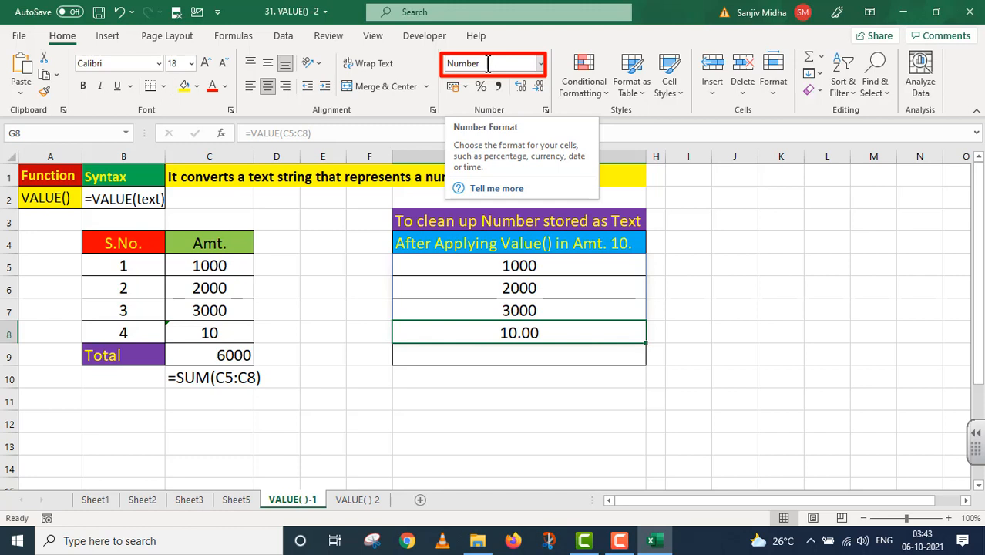
click(490, 351)
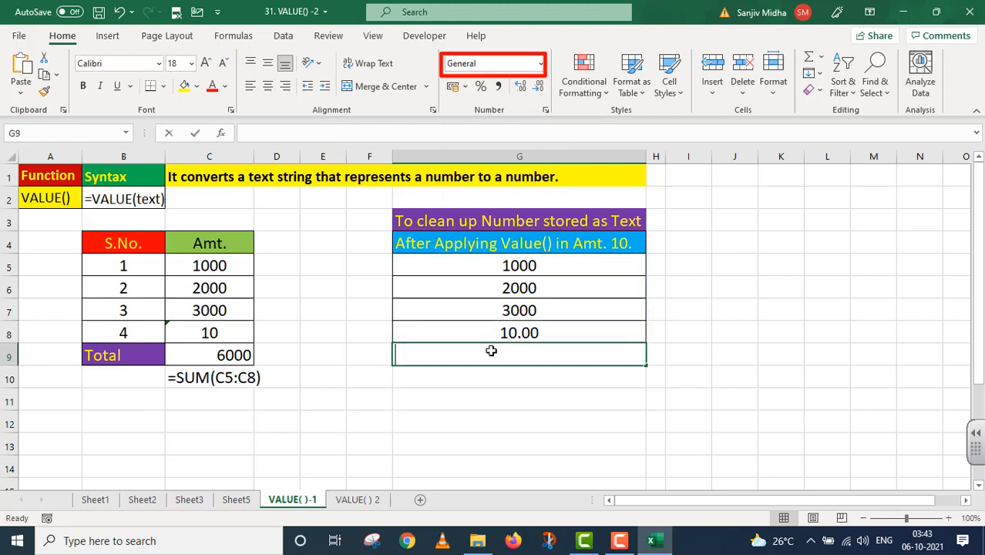
text(=S)
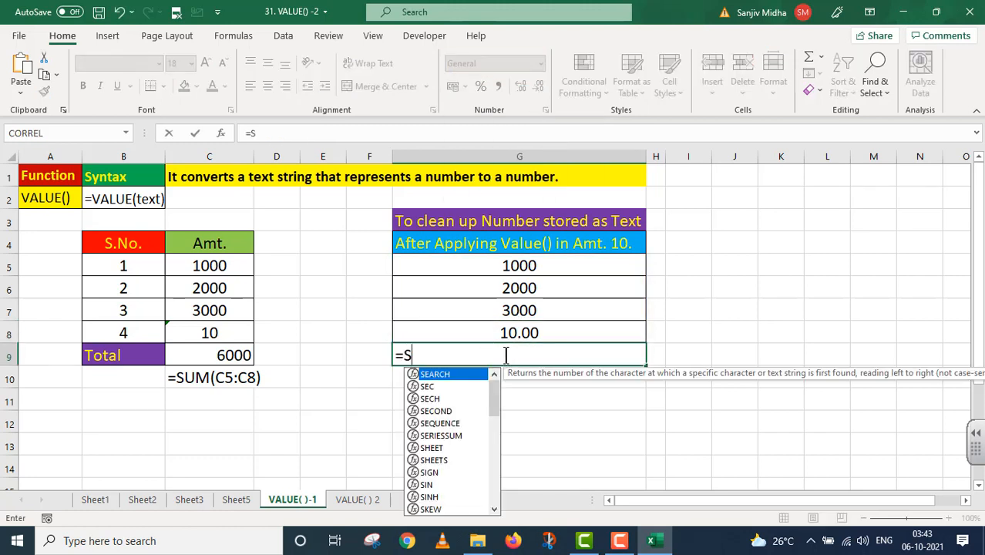
text(UM()
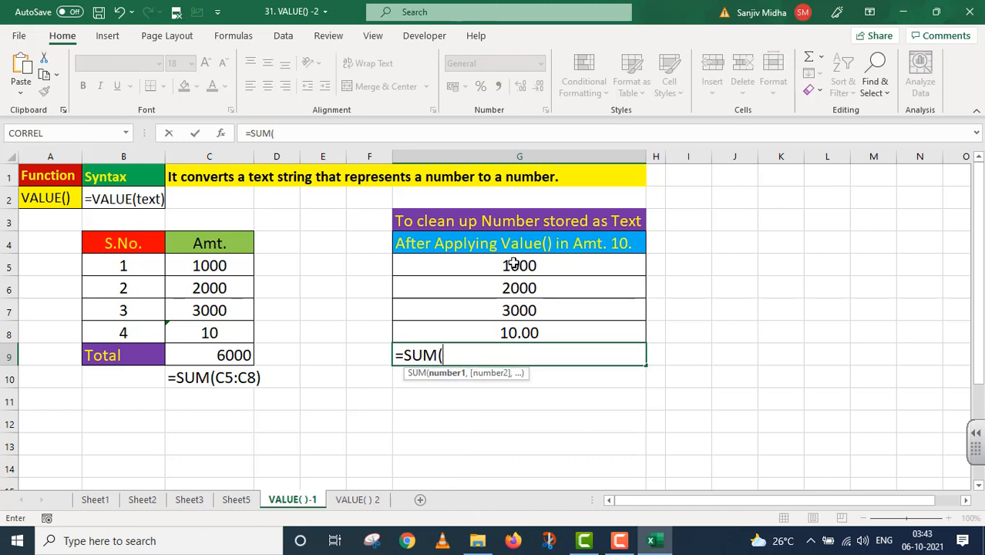
drag(519, 265, 520, 333)
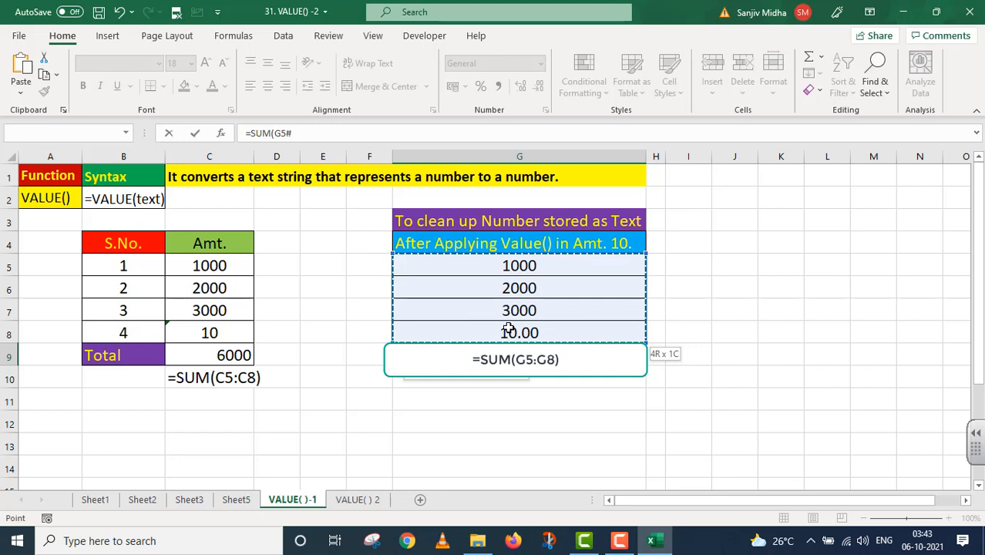
key(Enter)
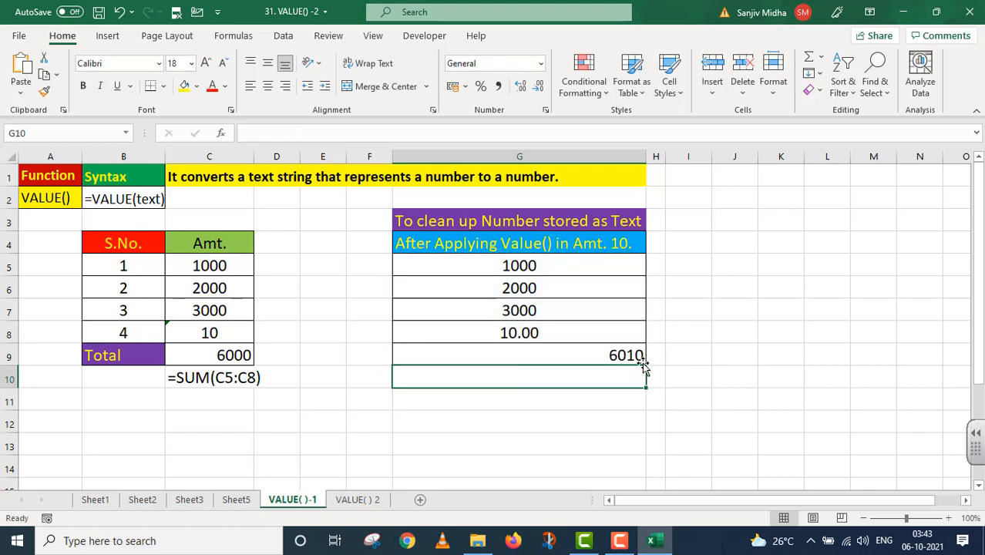
click(358, 500)
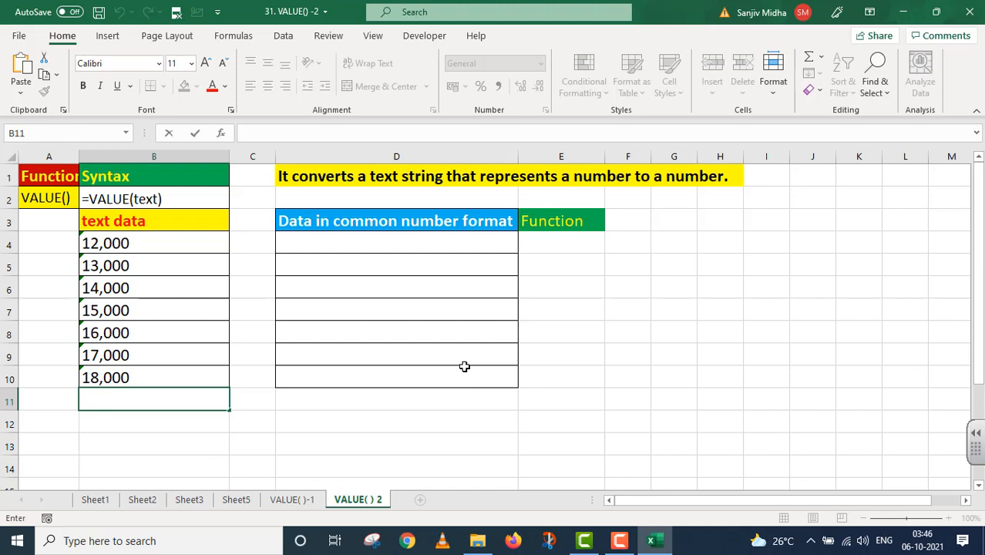
Enter =SUM(B4:B10) under the comma-formatted text data, which returns 0, and inspect a text cell
text(=s)
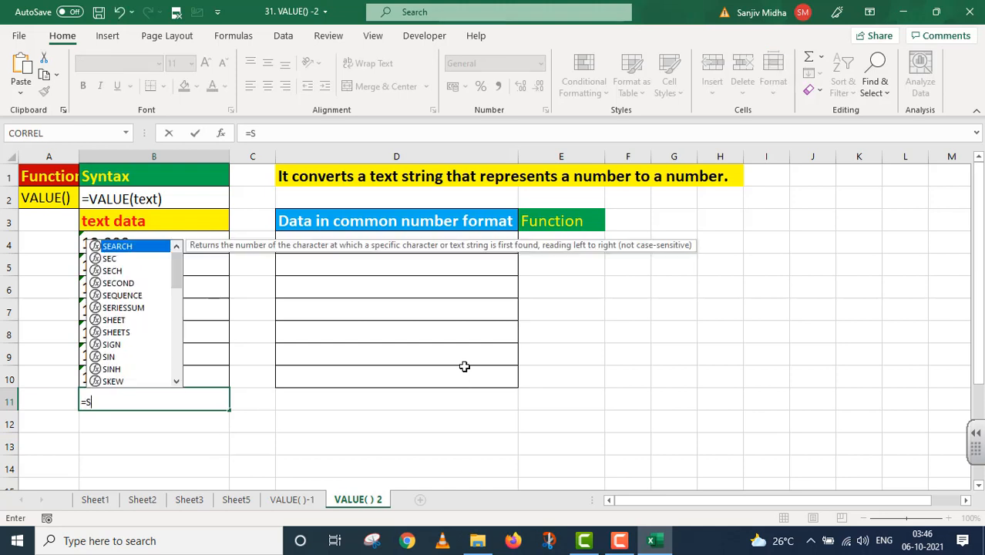
text(UM(B4:B10)
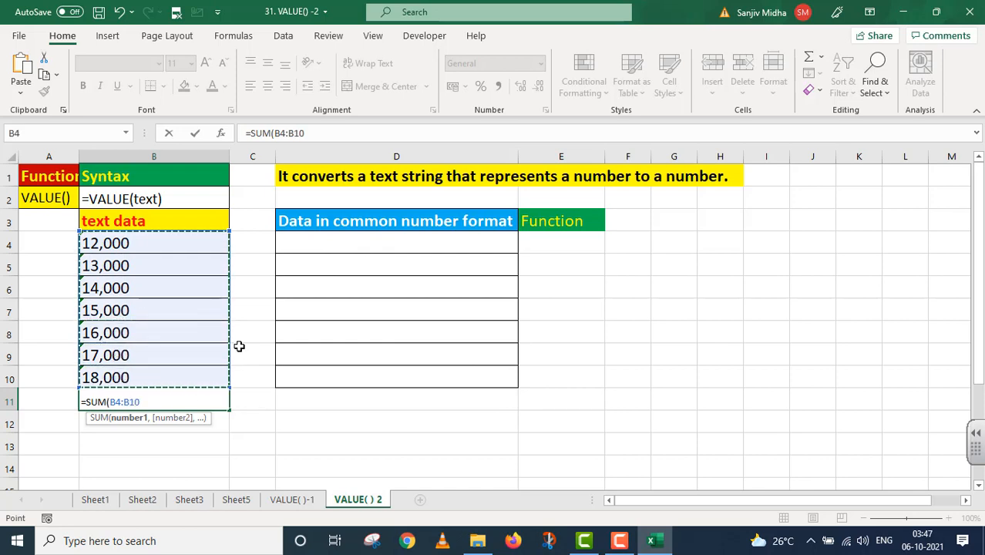
text())
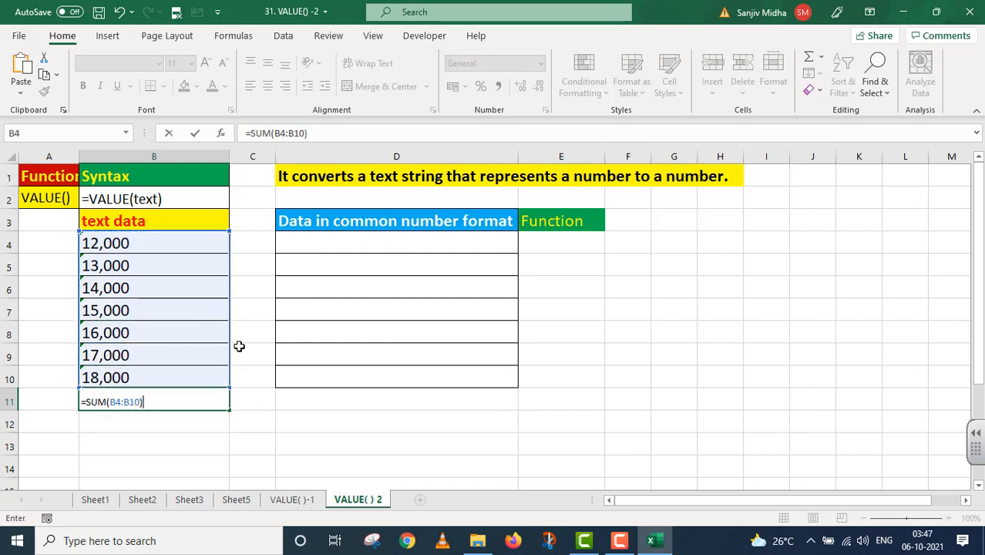
key(Enter)
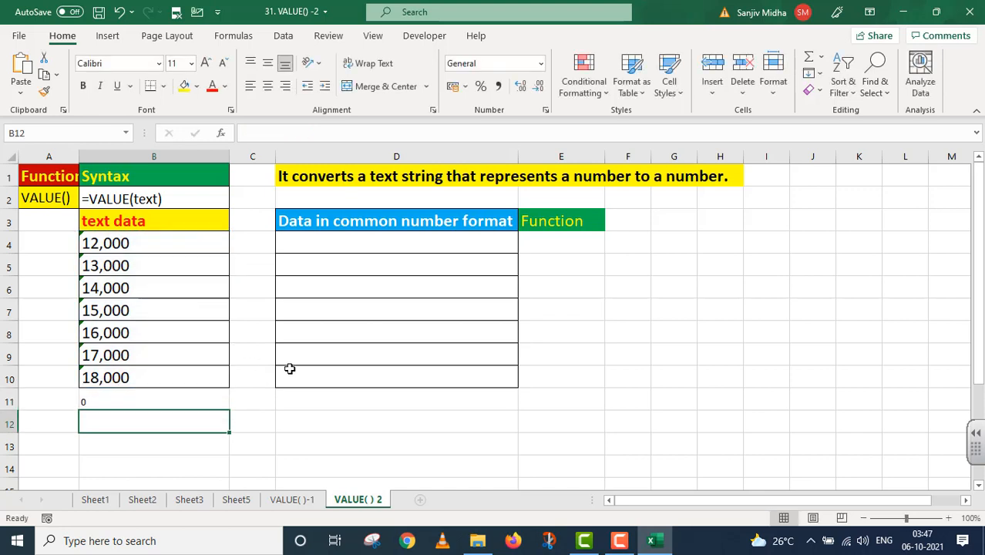
click(155, 401)
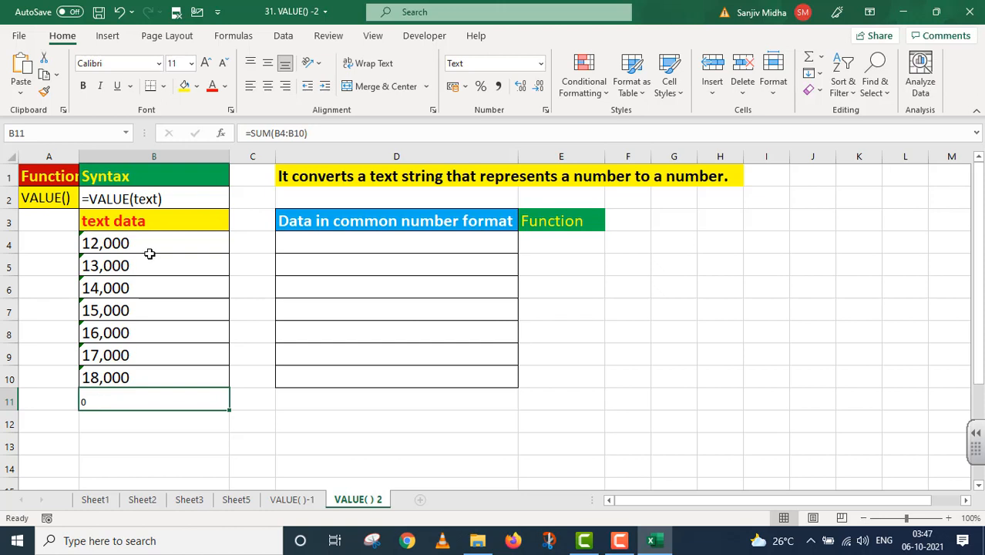
mouse_move(148, 356)
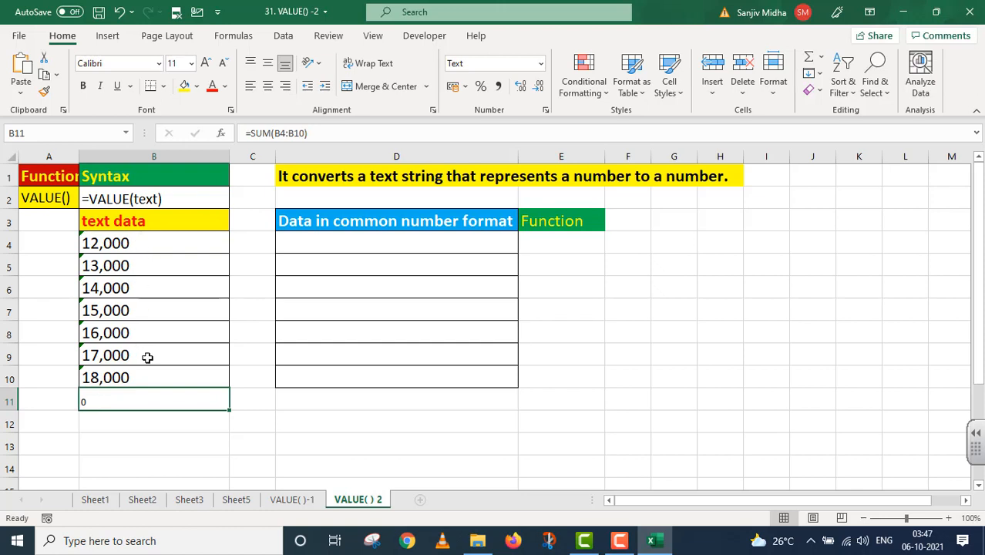
mouse_move(392, 247)
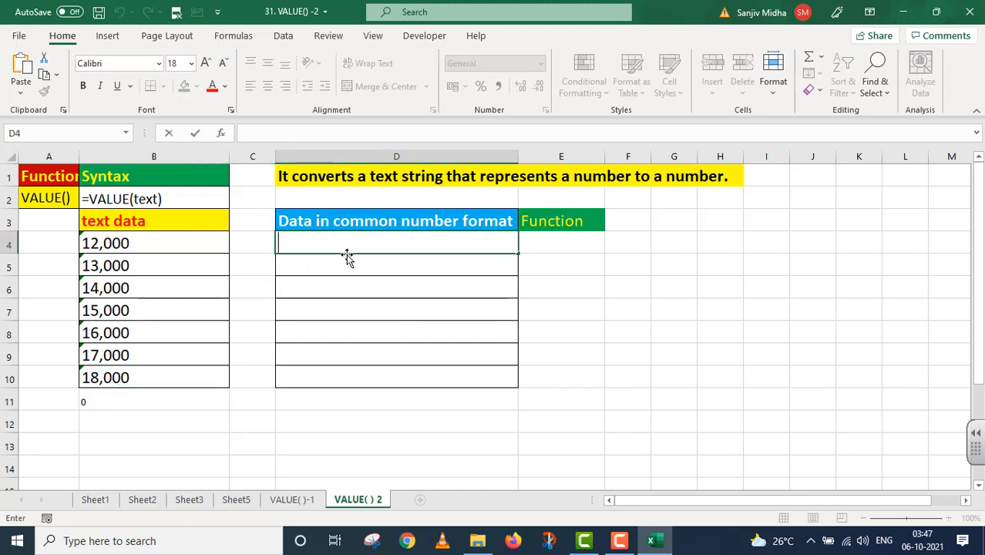
text(=)
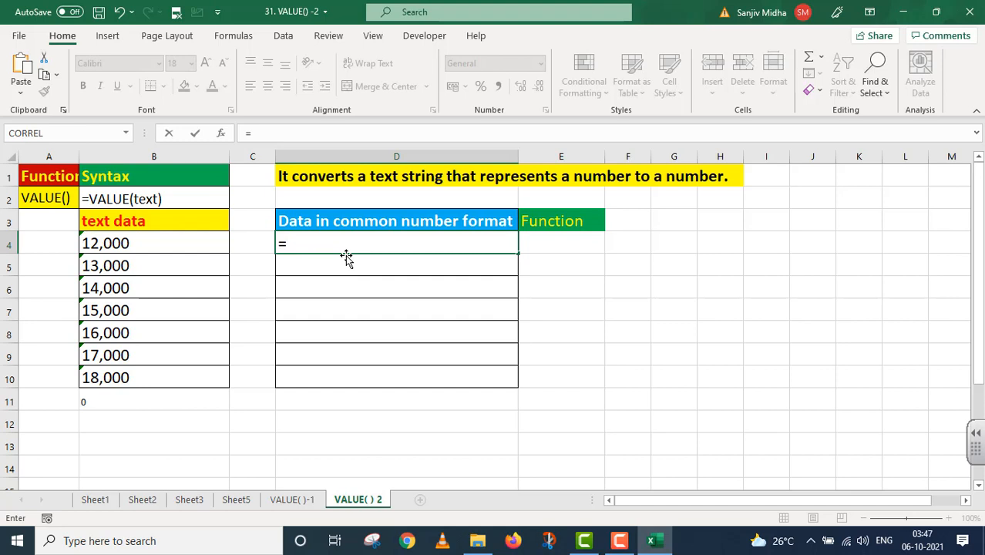
text(VALUE()
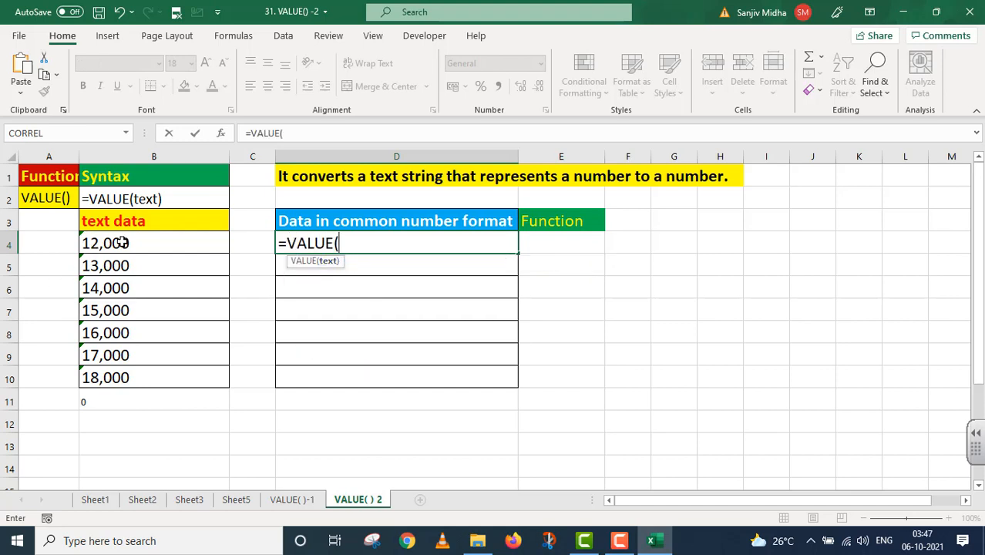
drag(105, 244, 105, 309)
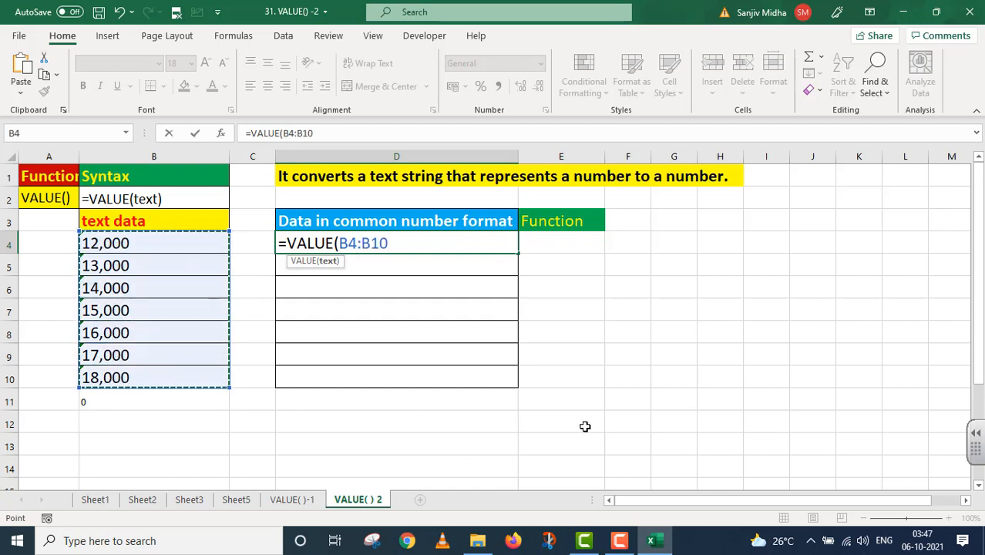
key(Enter)
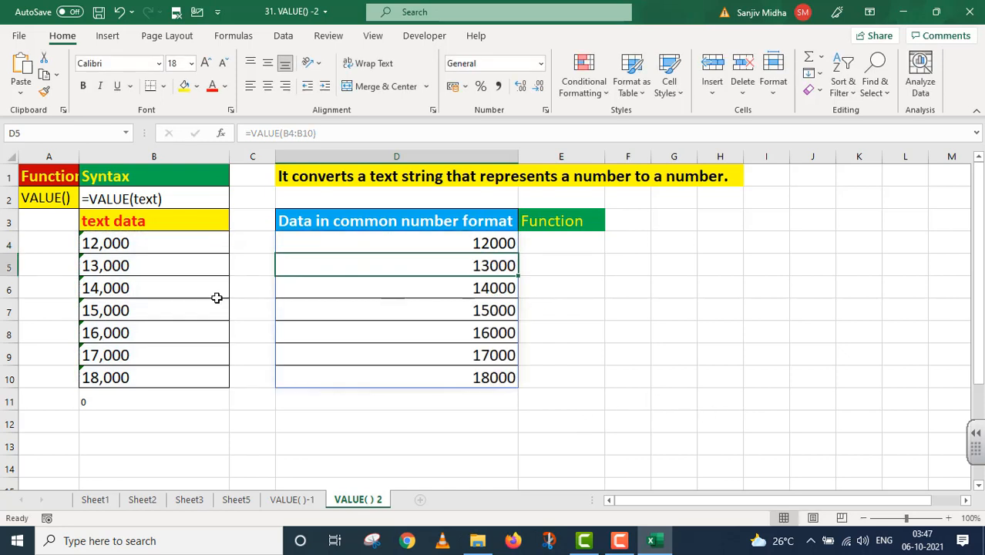
mouse_move(487, 360)
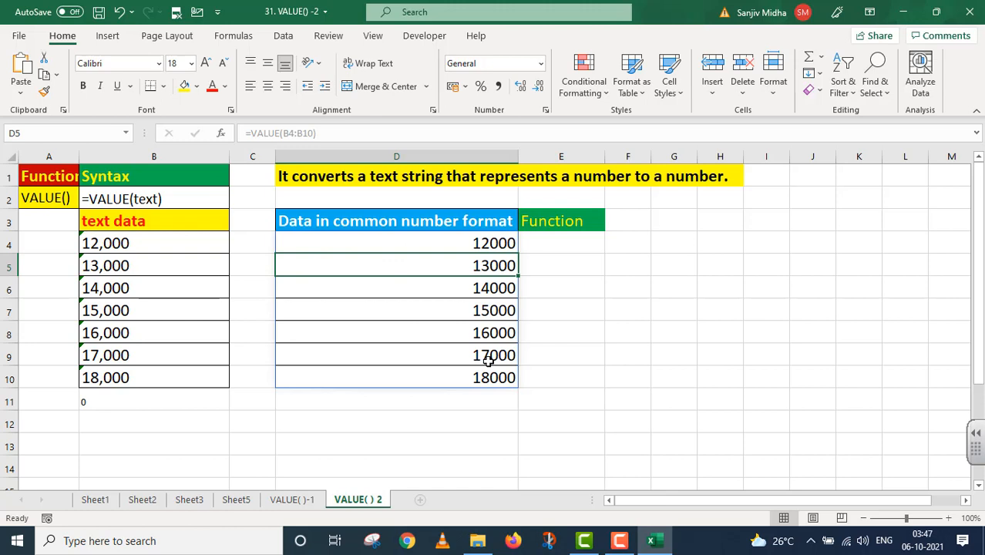
mouse_move(505, 360)
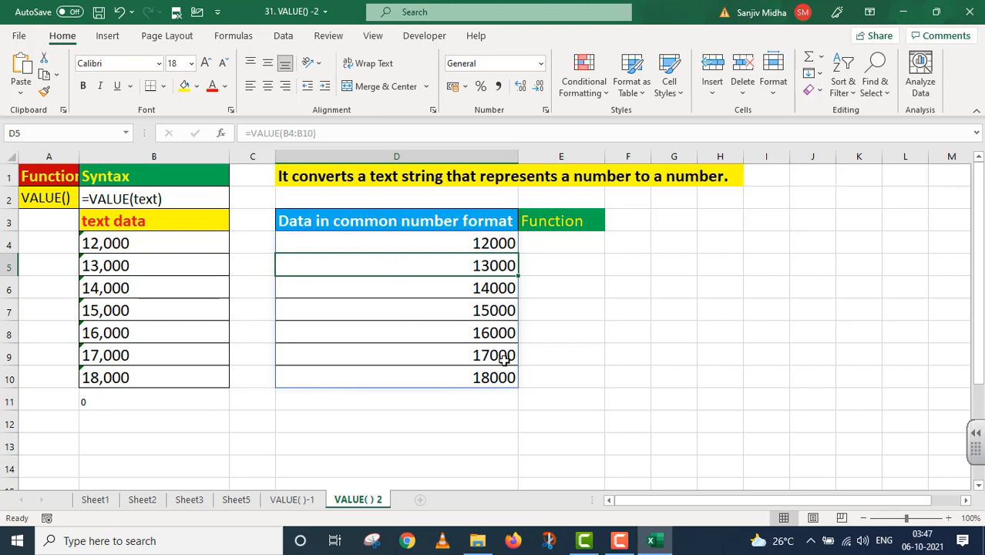
mouse_move(172, 323)
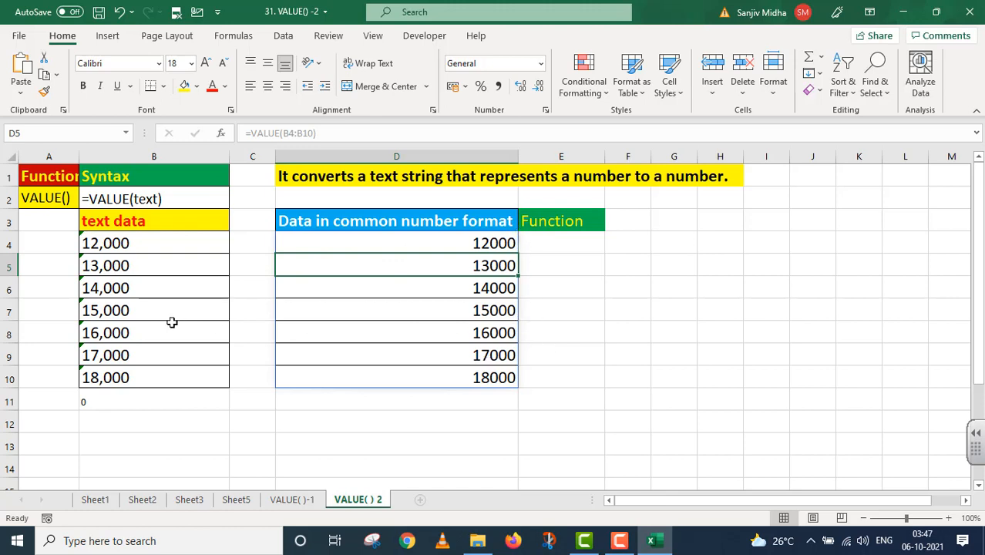
mouse_move(147, 363)
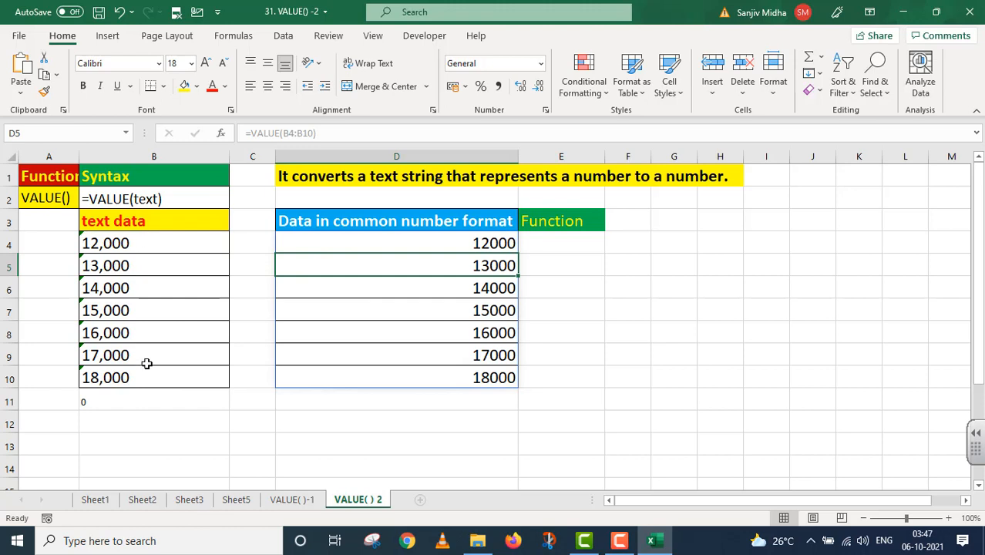
mouse_move(163, 289)
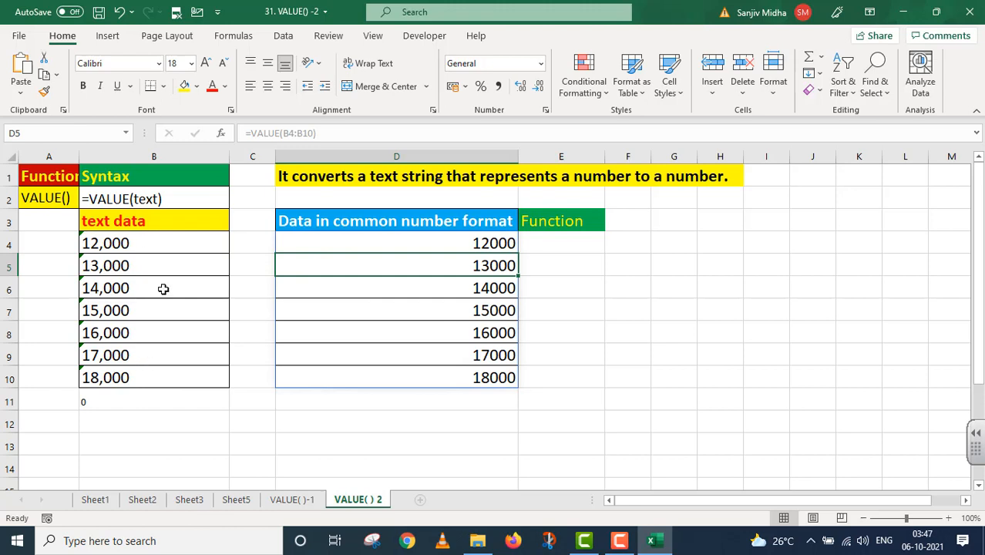
mouse_move(152, 376)
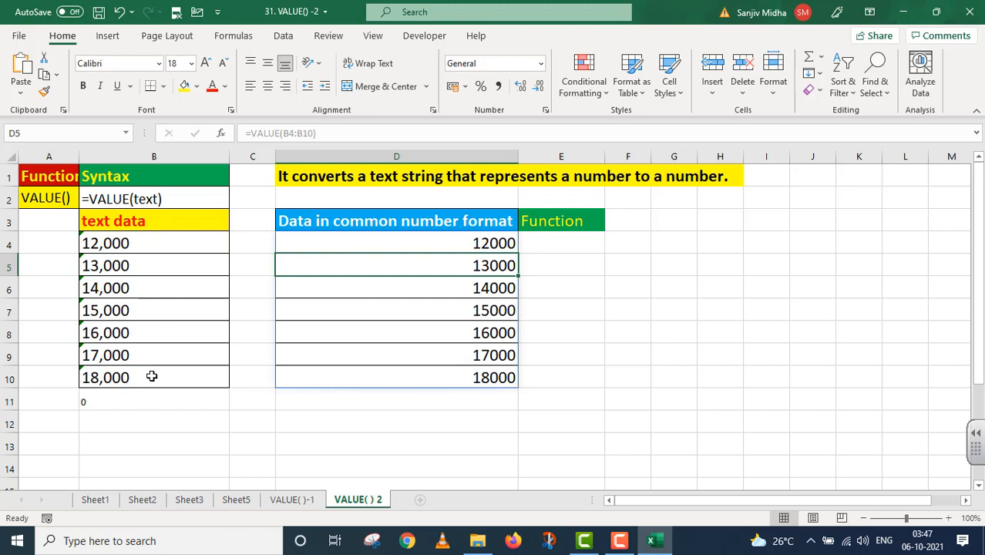
Enter =SUM(D4#) below the converted numbers so the total reads 105000
click(396, 399)
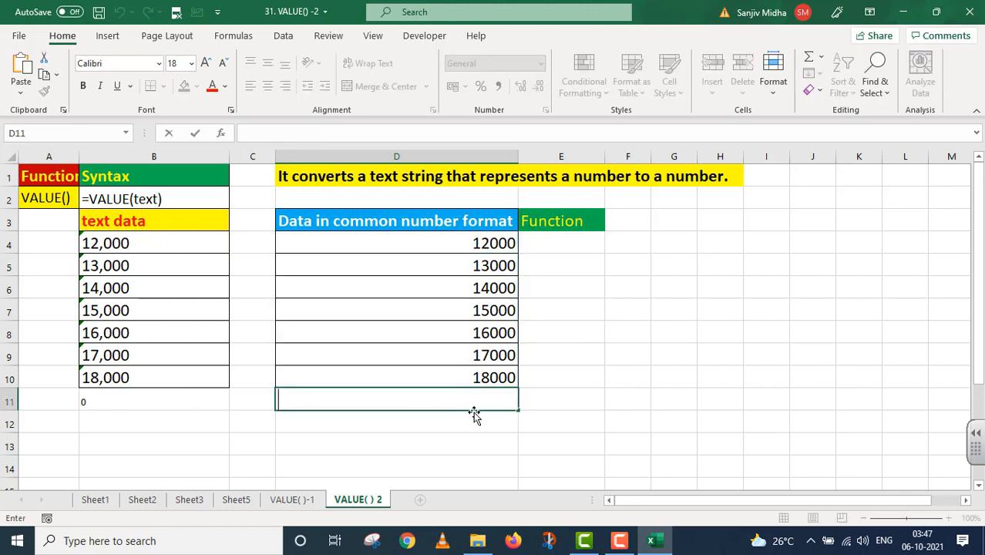
text(=SU)
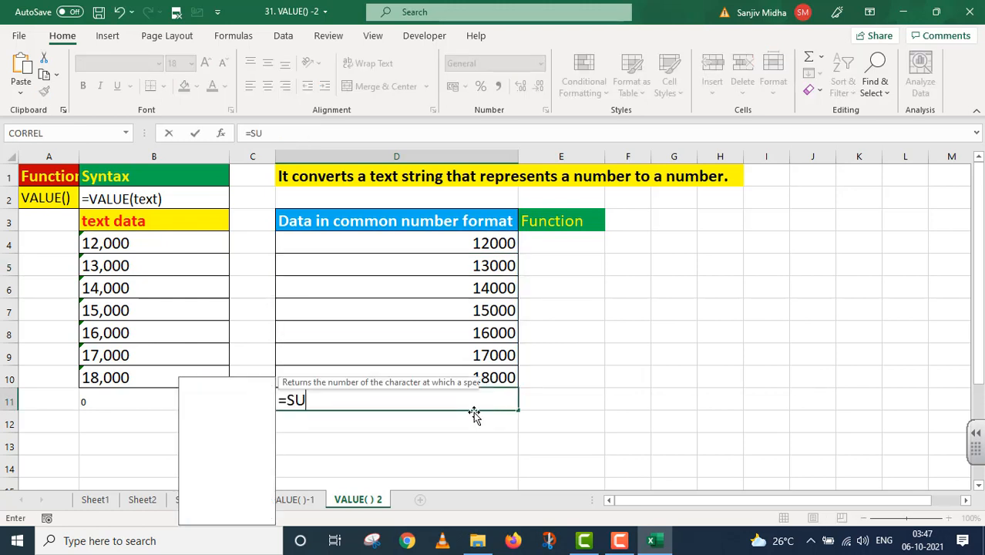
text(M(D4#)
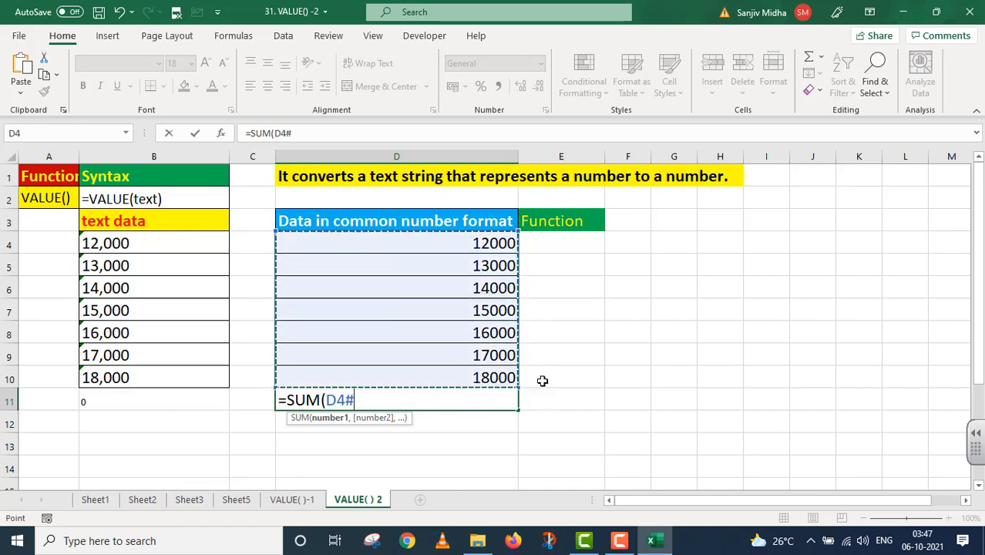
mouse_move(558, 377)
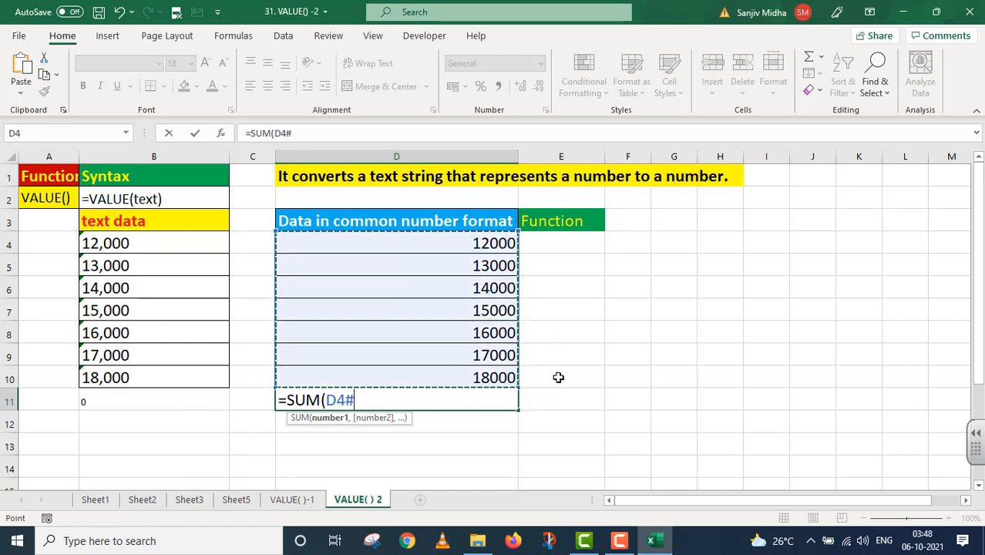
key(Enter)
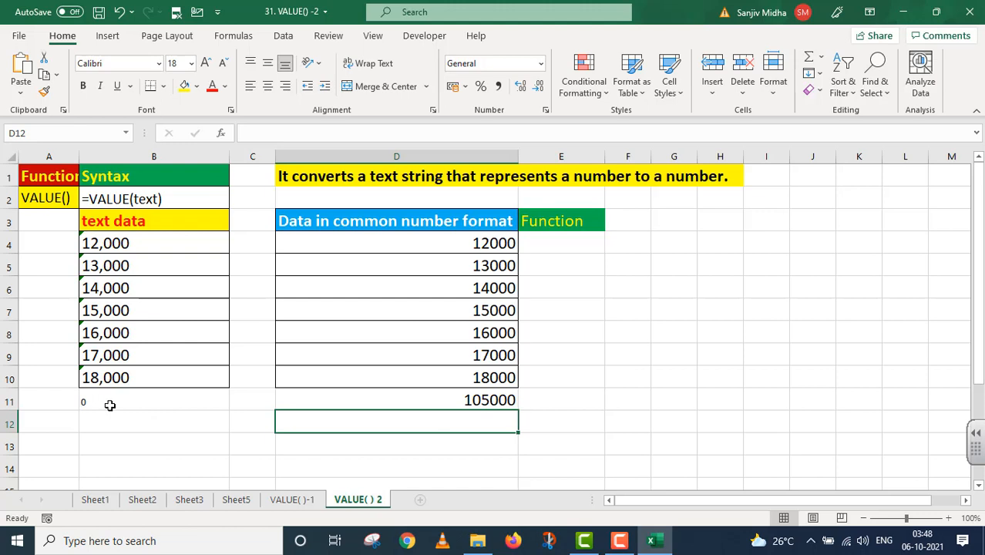
mouse_move(111, 416)
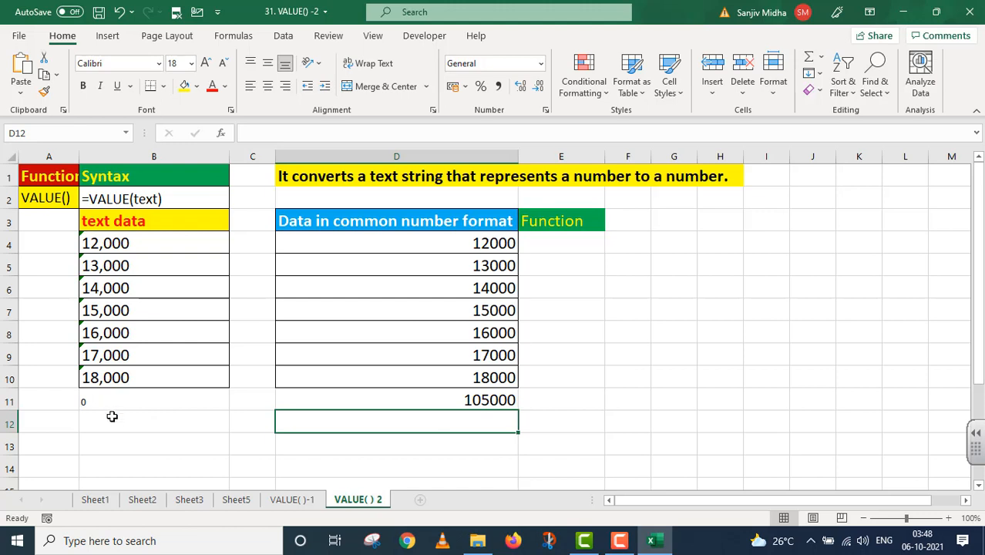
mouse_move(200, 401)
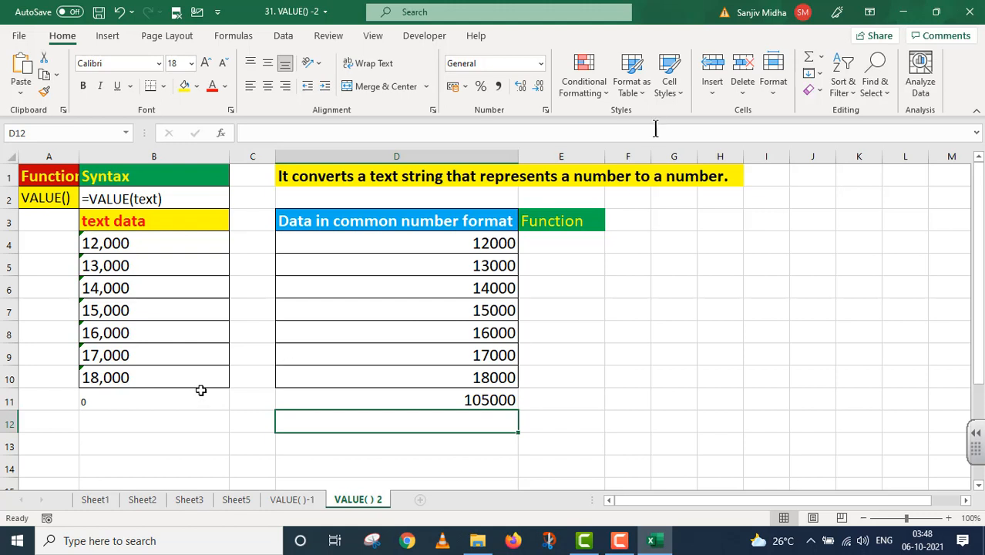
mouse_move(620, 191)
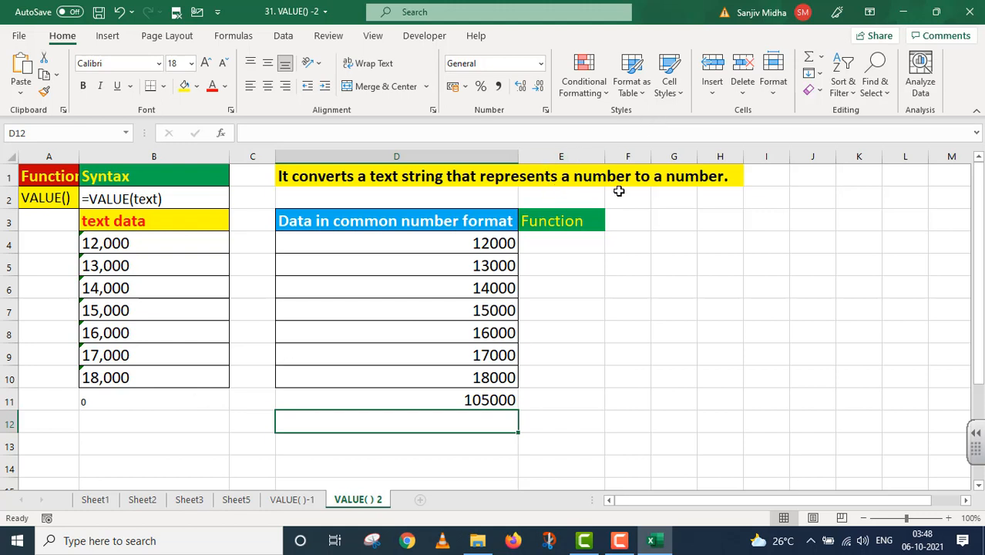
mouse_move(441, 209)
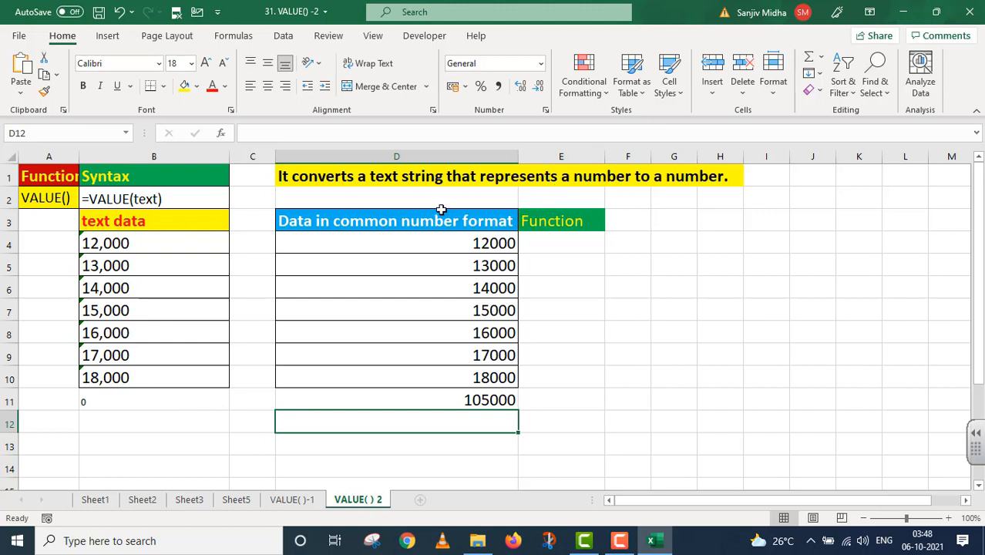
mouse_move(182, 311)
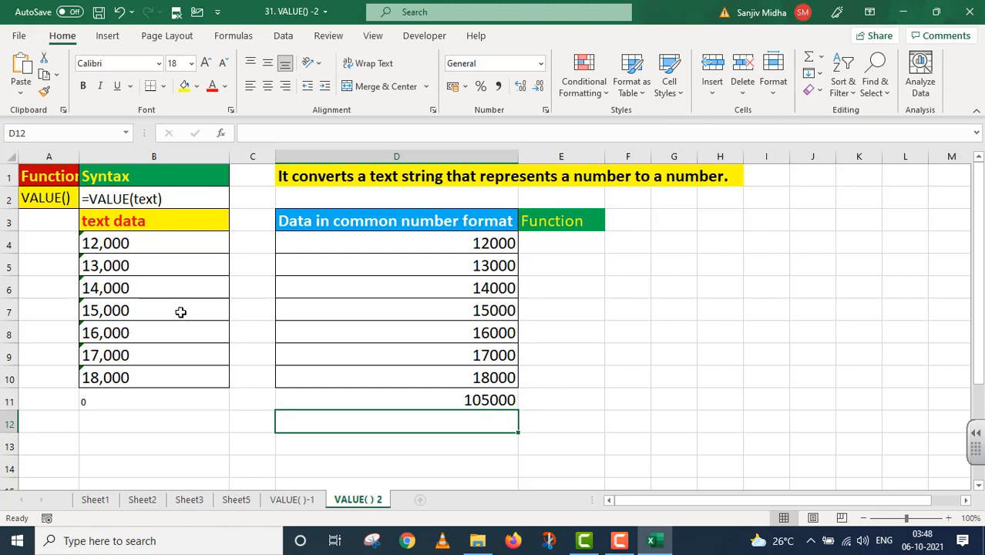
mouse_move(188, 284)
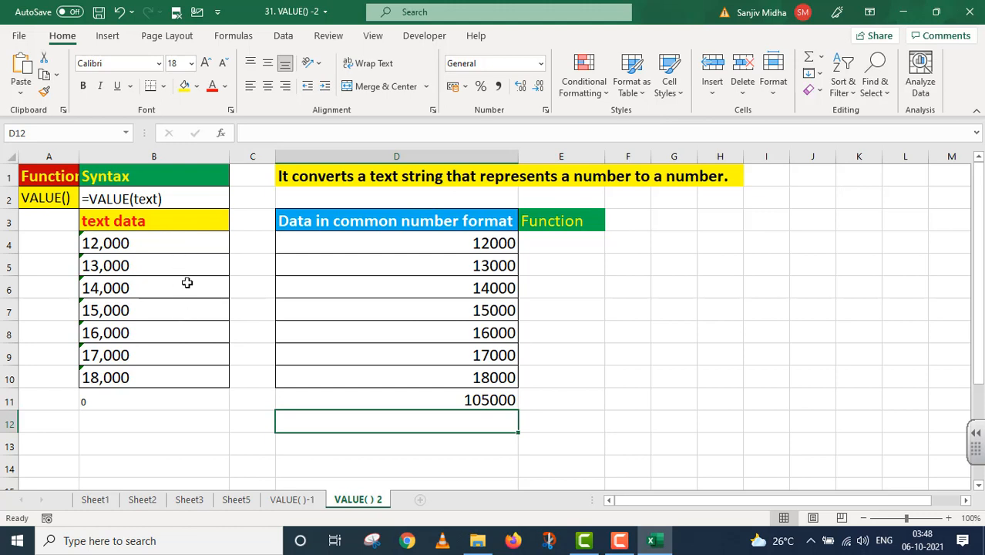
mouse_move(434, 198)
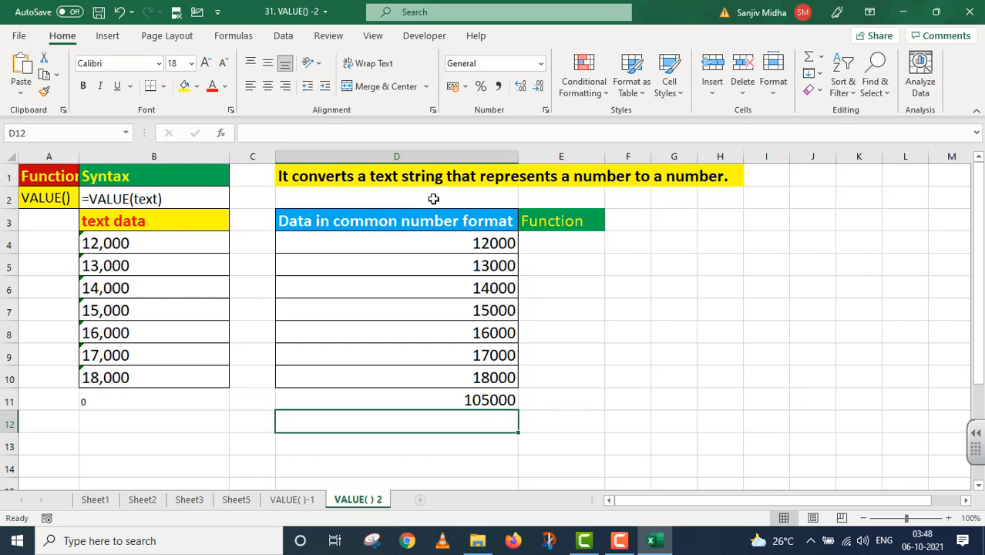
mouse_move(577, 207)
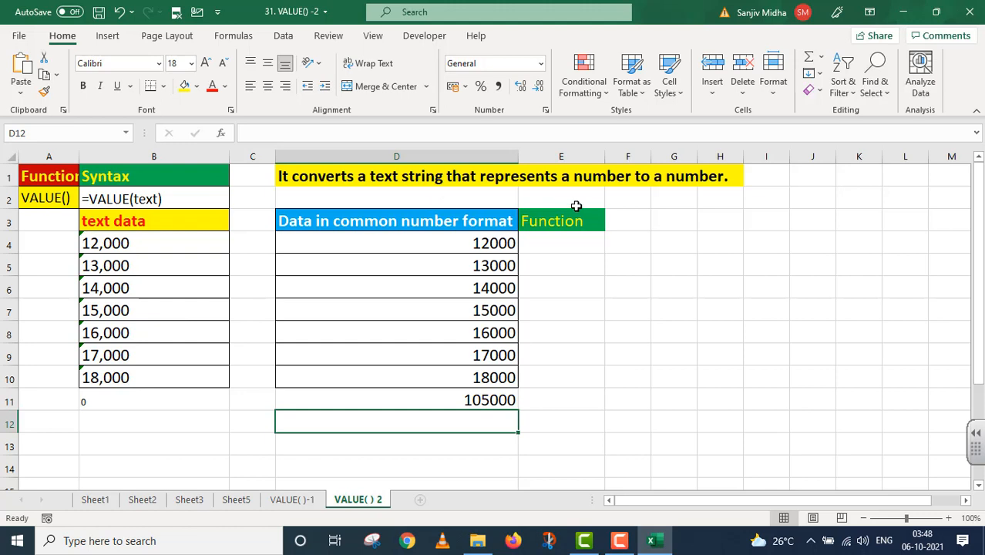
mouse_move(689, 199)
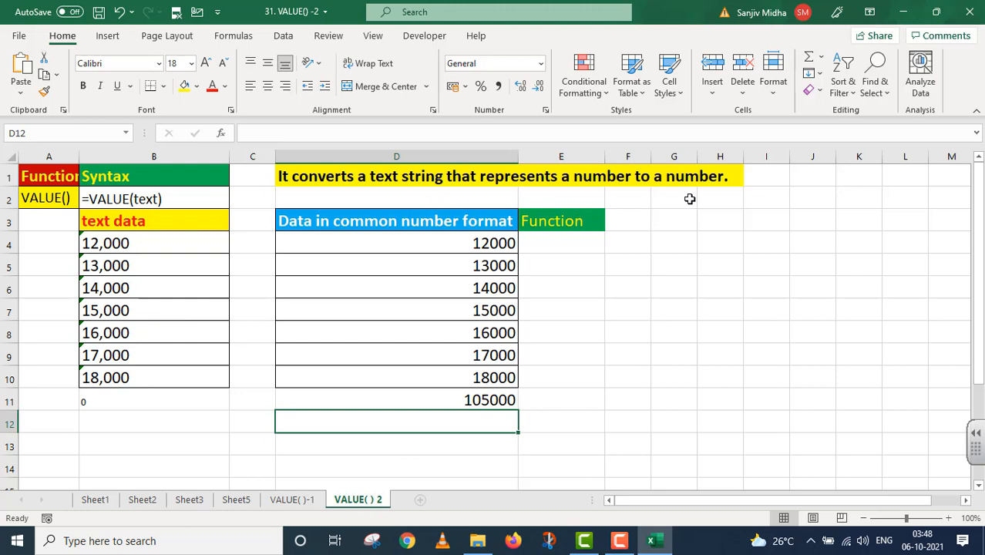
mouse_move(687, 240)
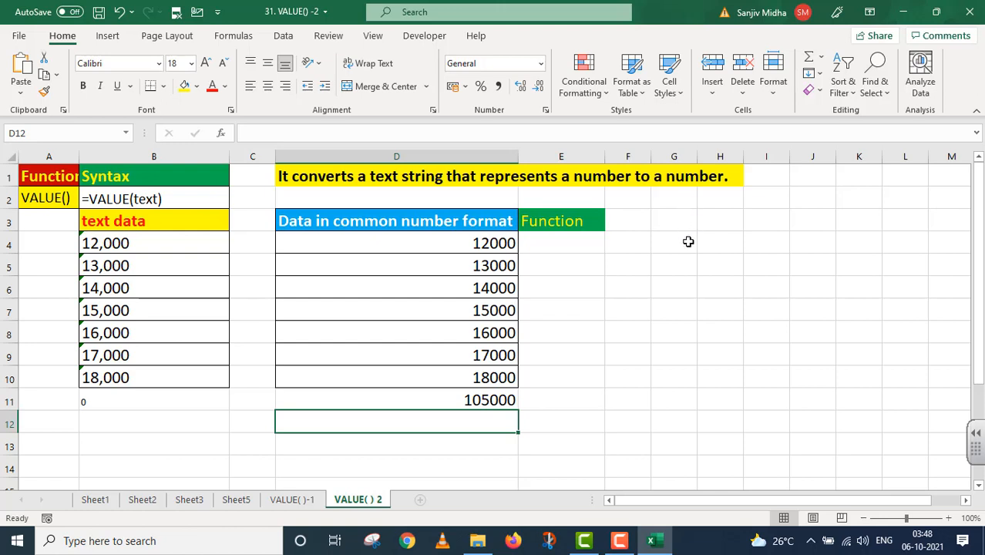
mouse_move(690, 243)
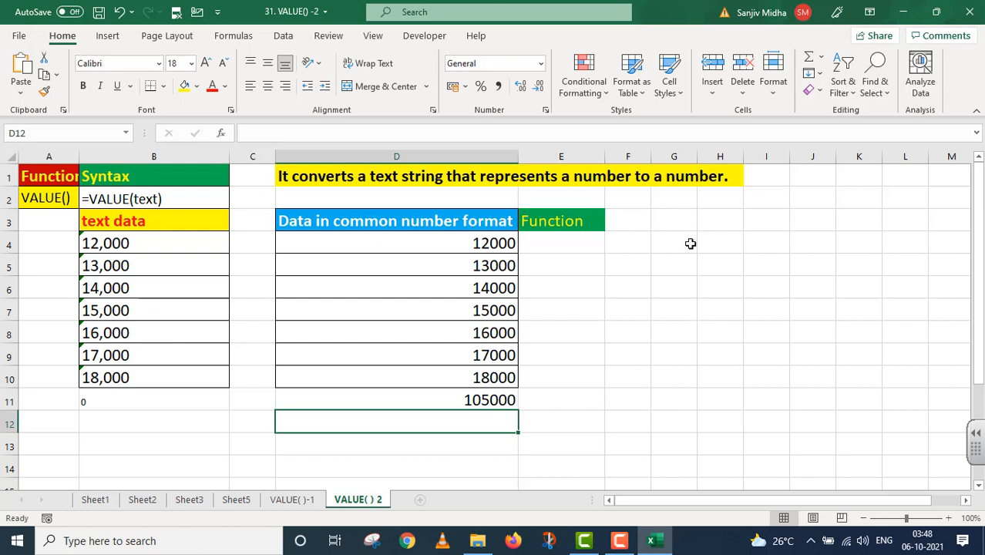
mouse_move(679, 250)
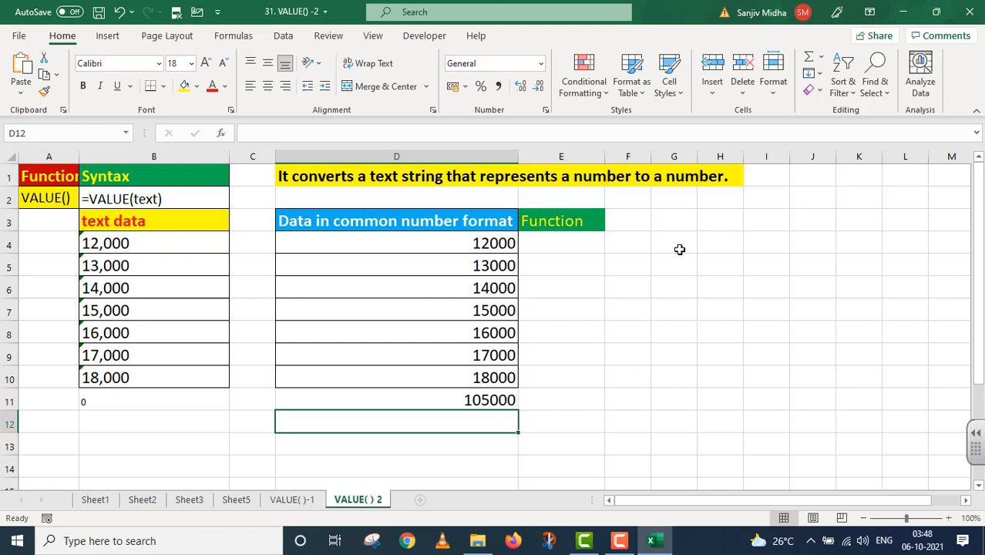